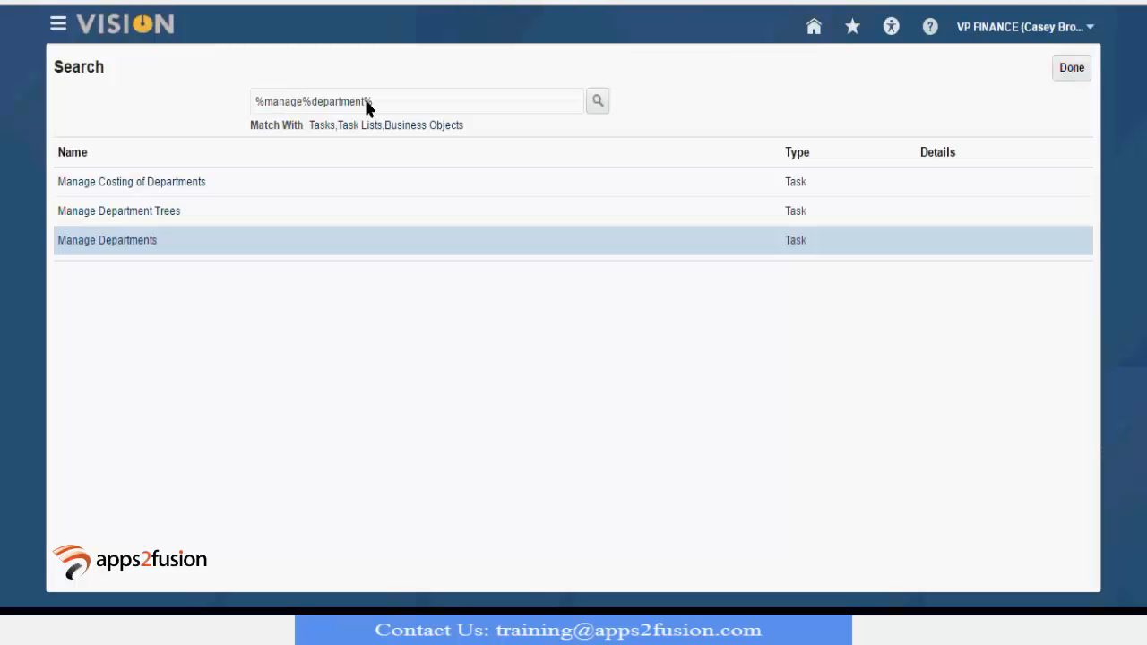
Search setup tasks for %manage%Business%Unit% and start the Manage Business Unit task
left_click(415, 101)
type("Business")
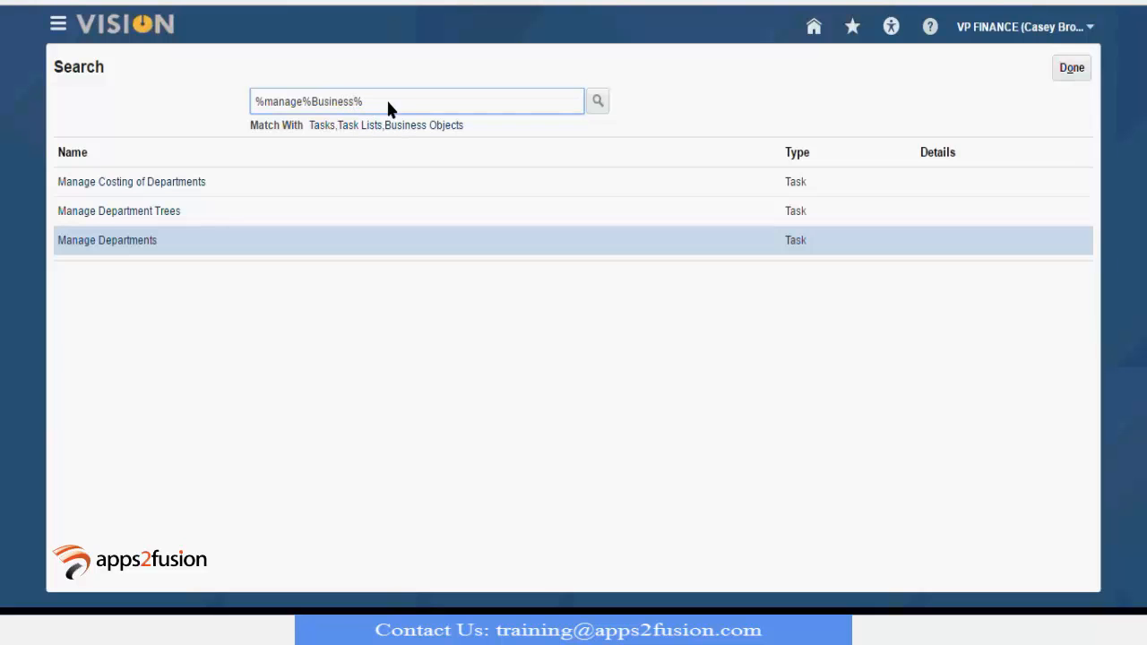
type("Unit%")
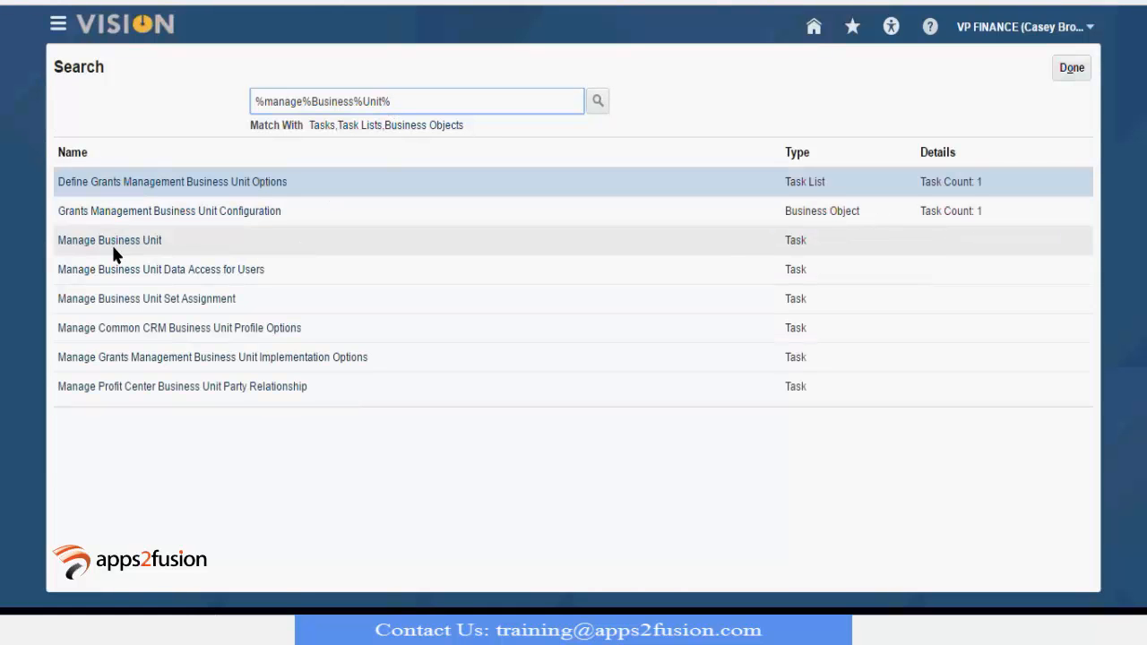
left_click(110, 240)
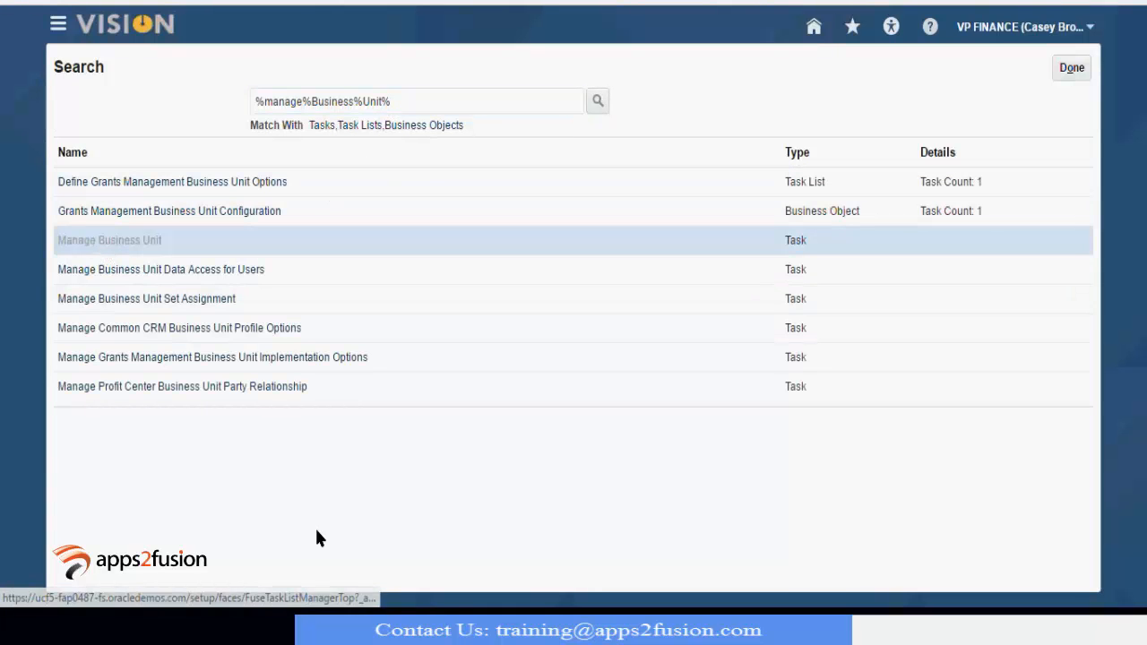
Search Manage Business Units for the name Cloud, confirming no matching unit exists
left_click(109, 240)
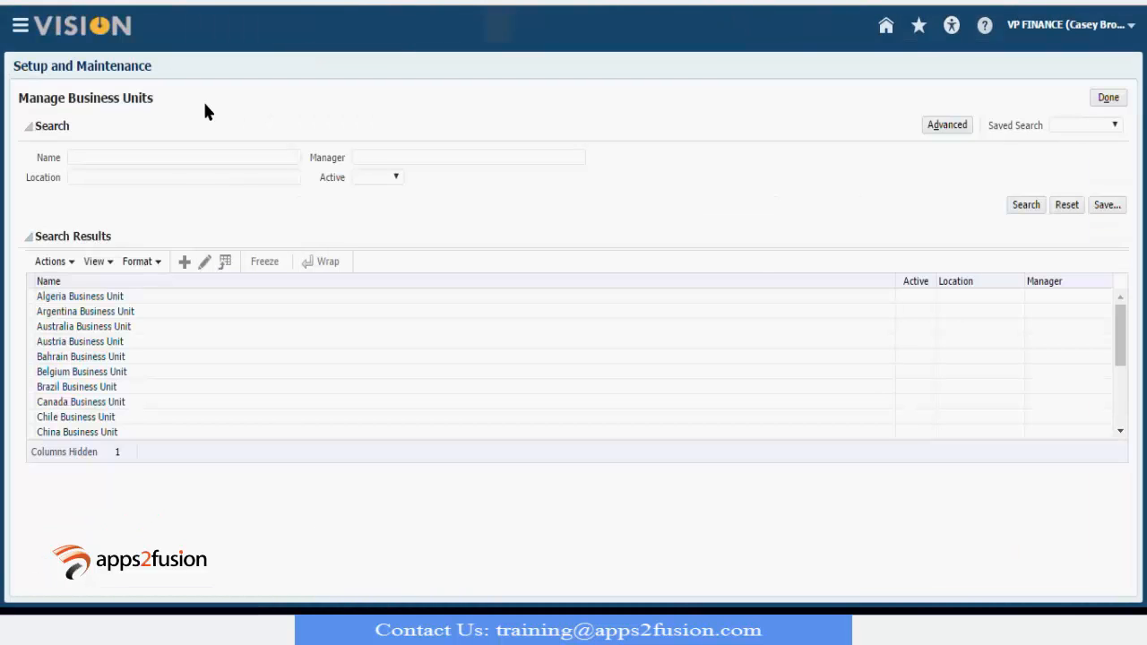
left_click(183, 158)
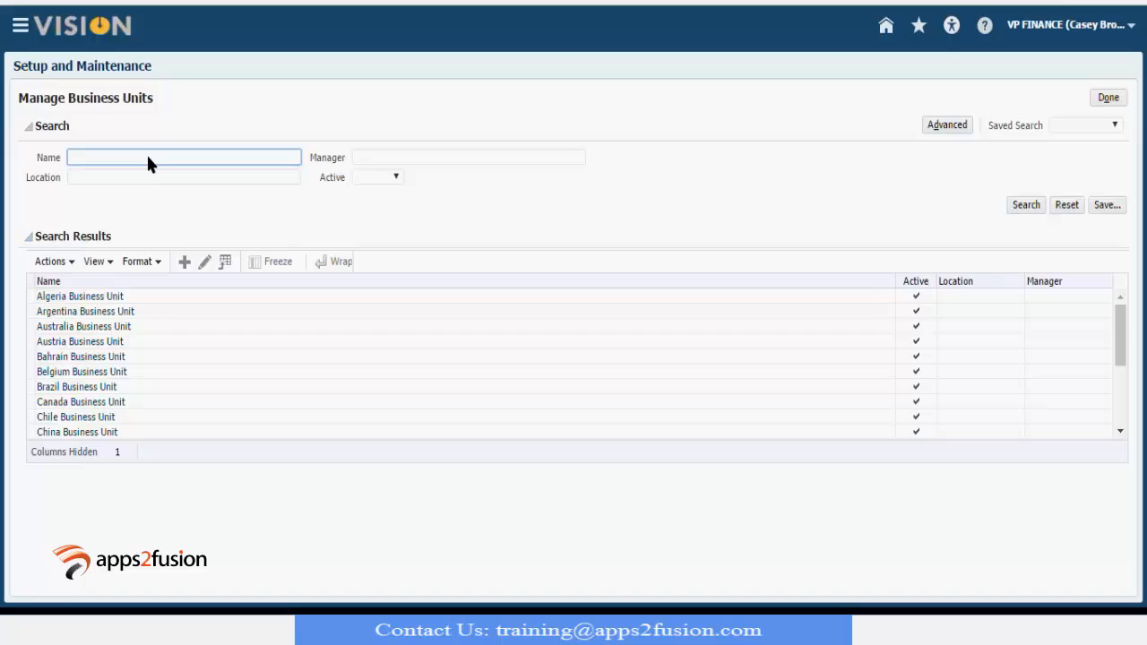
type("Cloud")
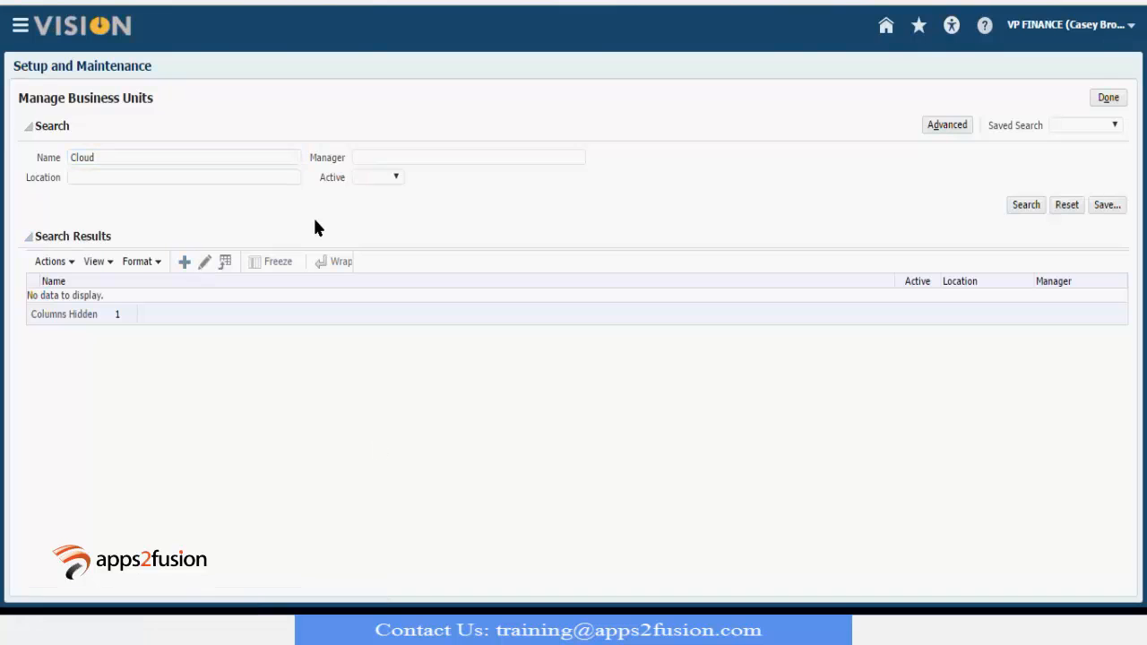
Create a new business unit named CloudTrainingBU and browse the Location list without choosing one
left_click(185, 262)
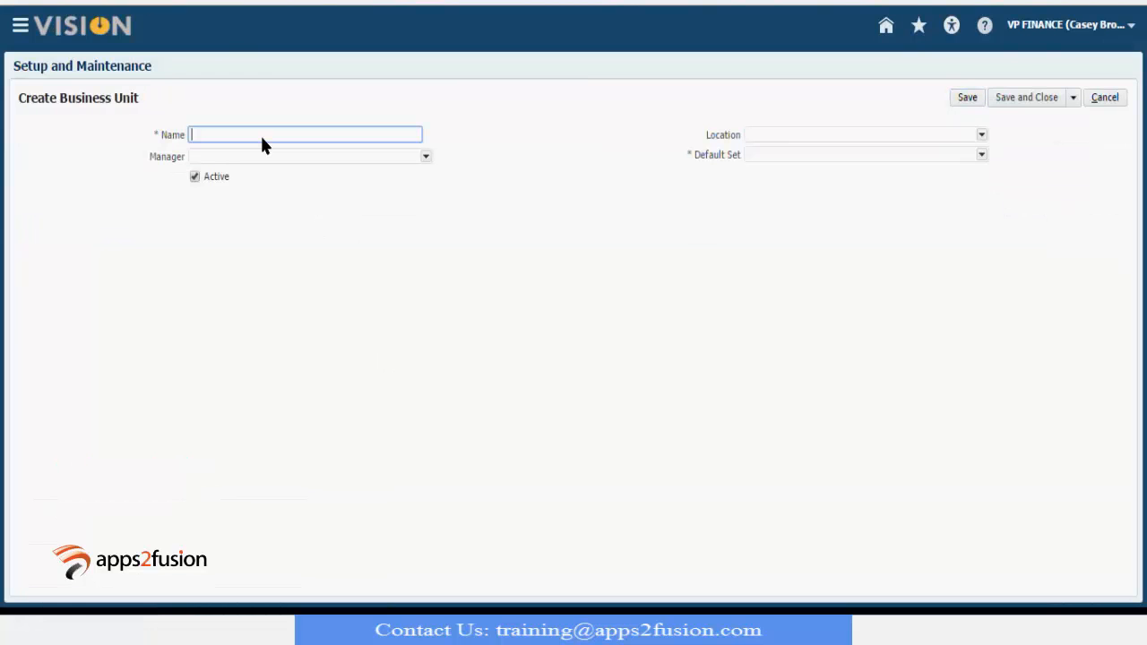
type("CloudTrai")
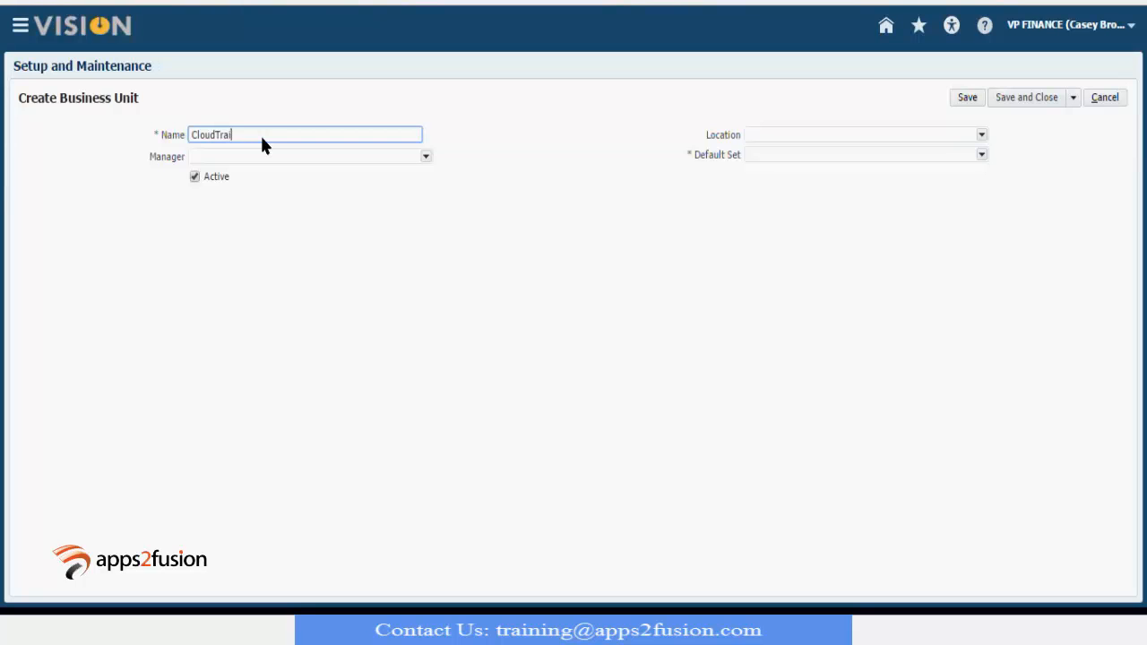
type("ningBU")
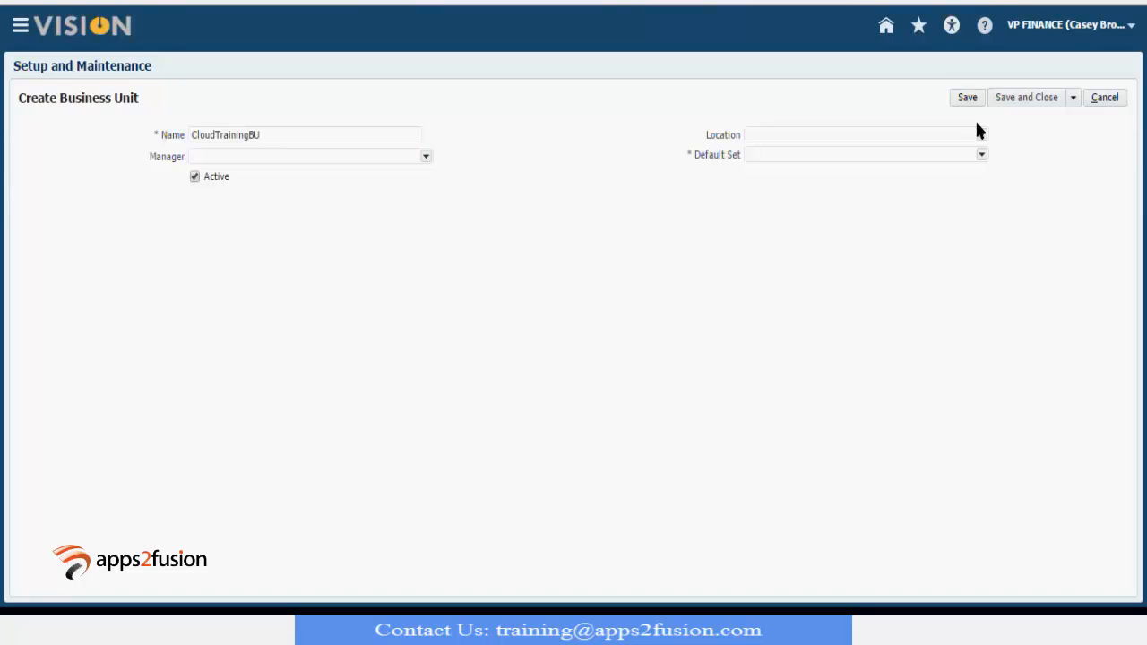
left_click(982, 136)
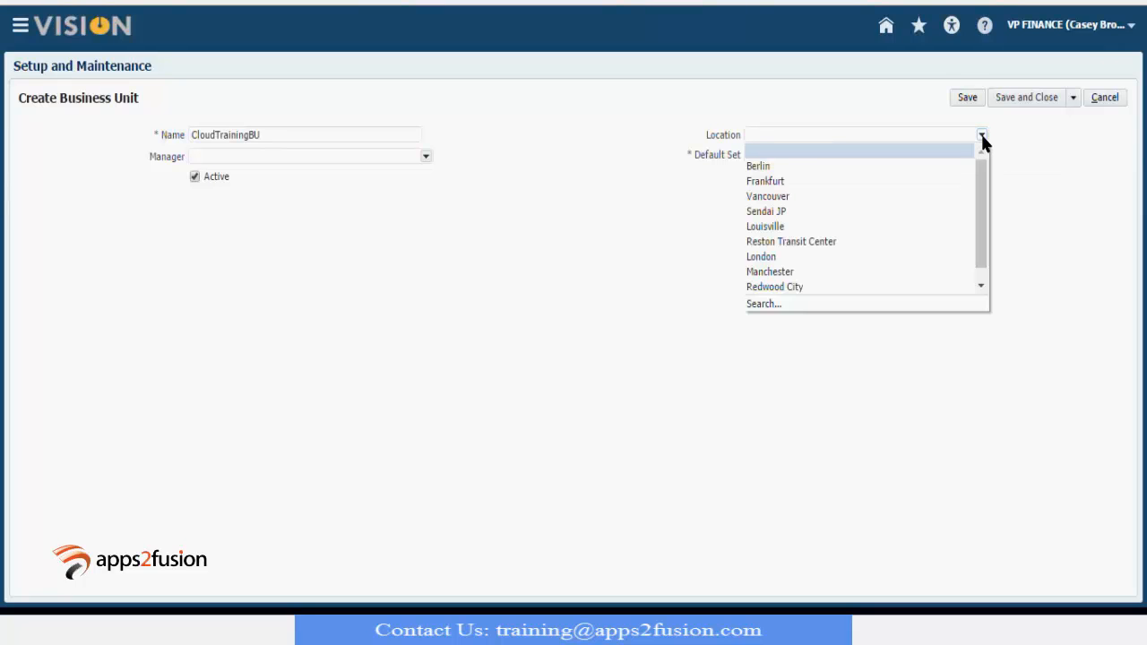
mouse_move(977, 283)
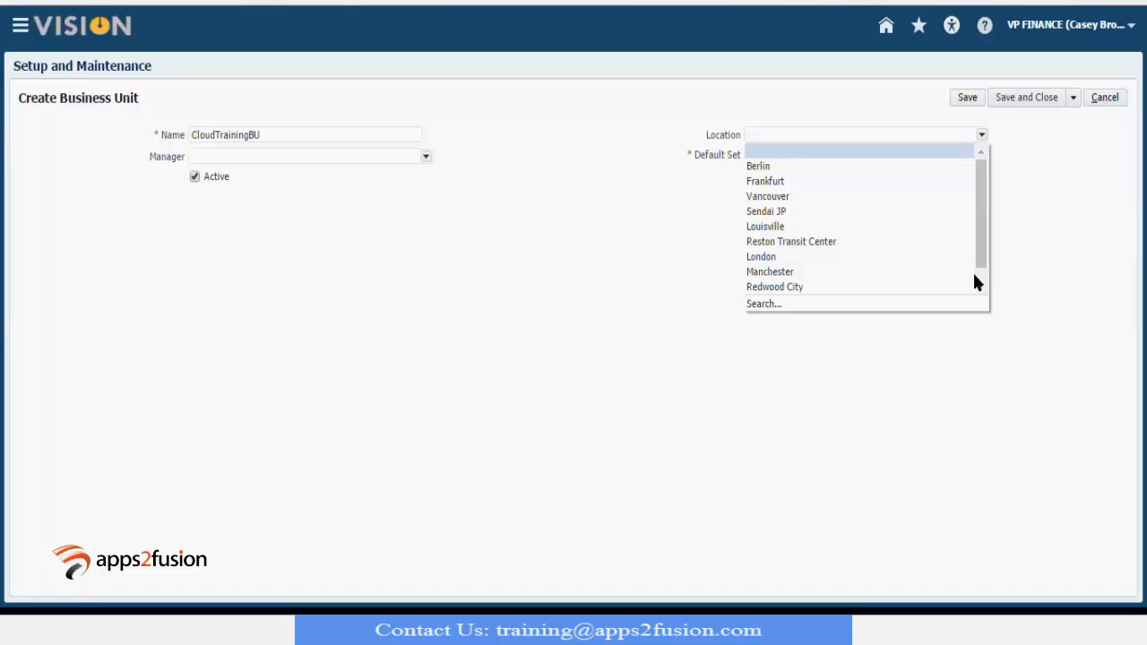
scroll("down", 3)
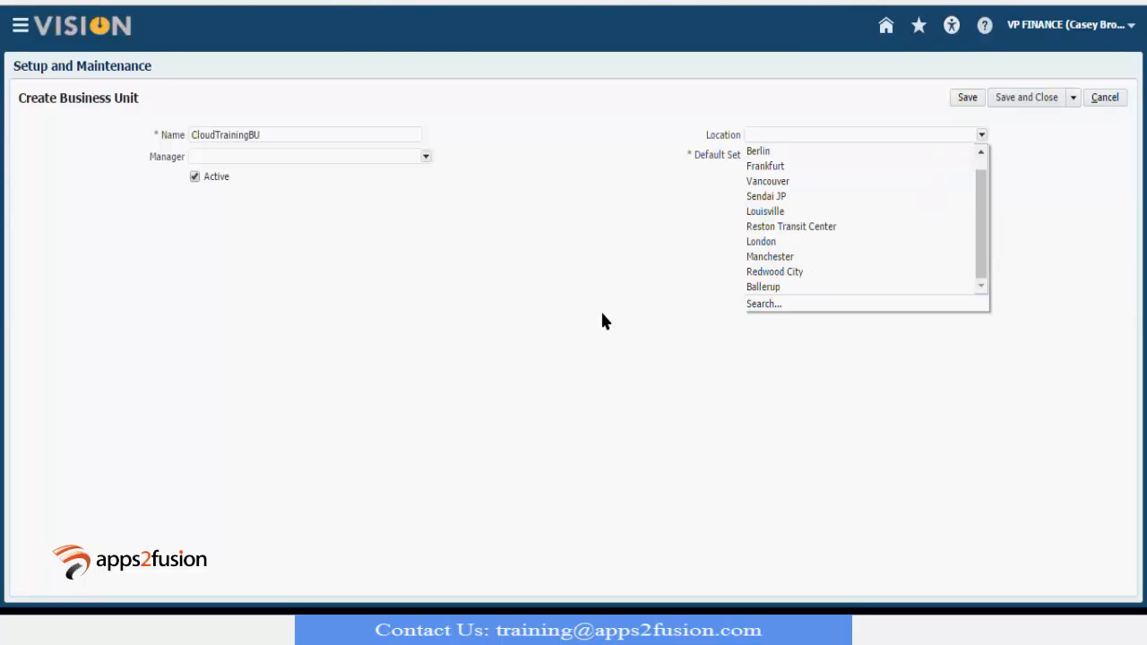
left_click(860, 154)
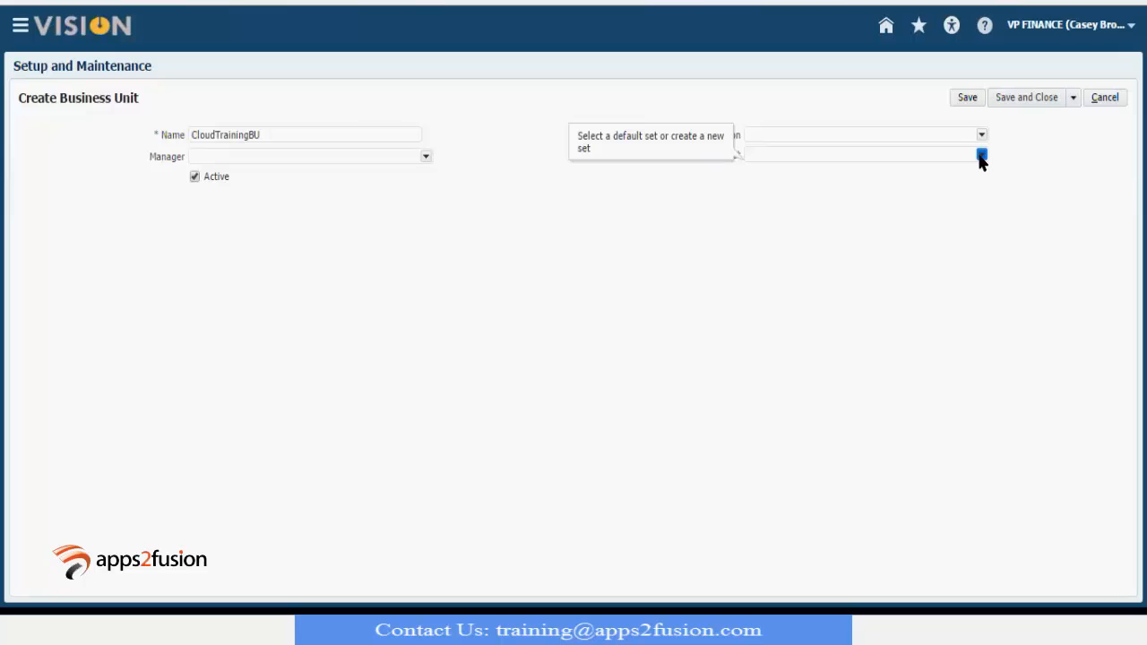
Review the Default Set choices, clearing a partial 'Co' entry and reopening the list
left_click(982, 154)
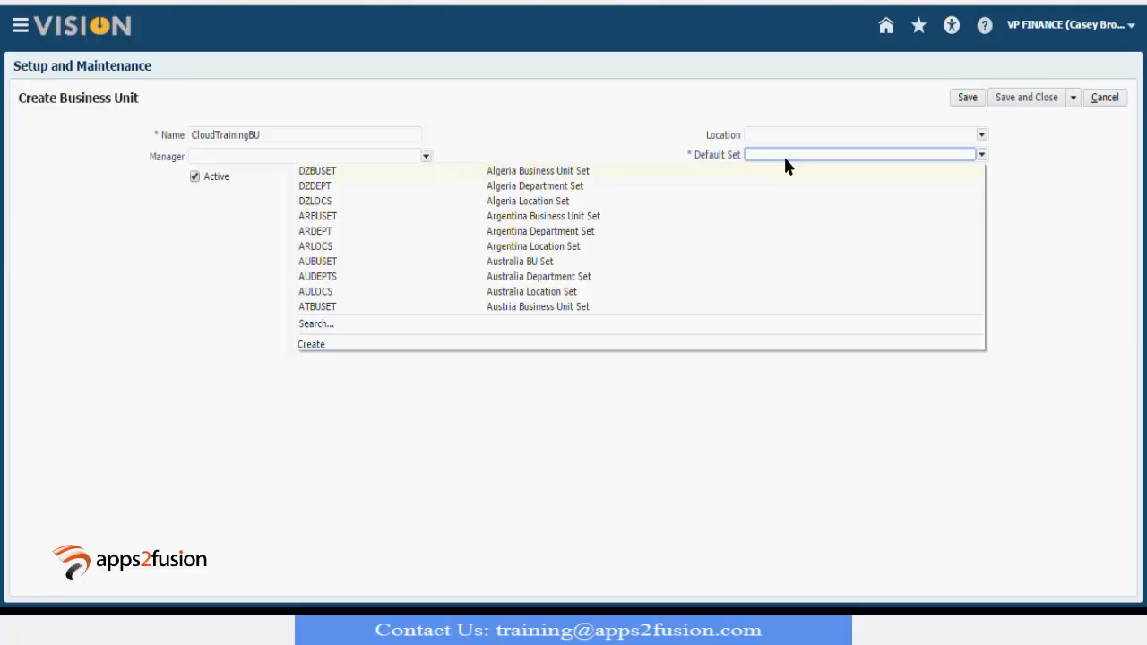
type("Co")
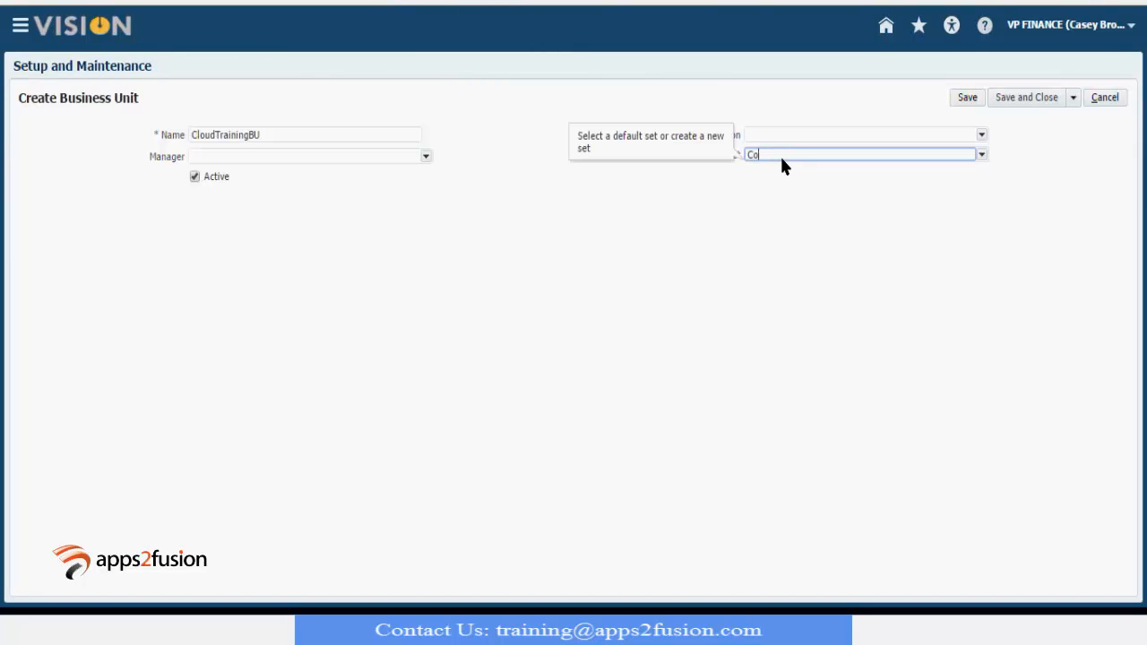
key("Backspace")
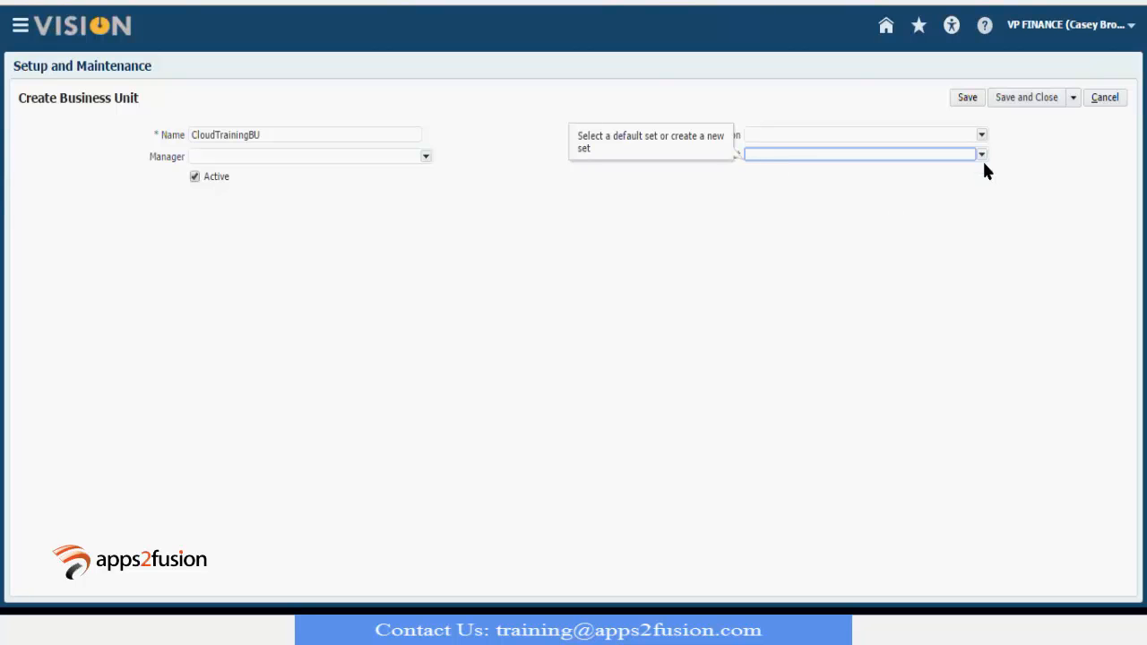
left_click(981, 154)
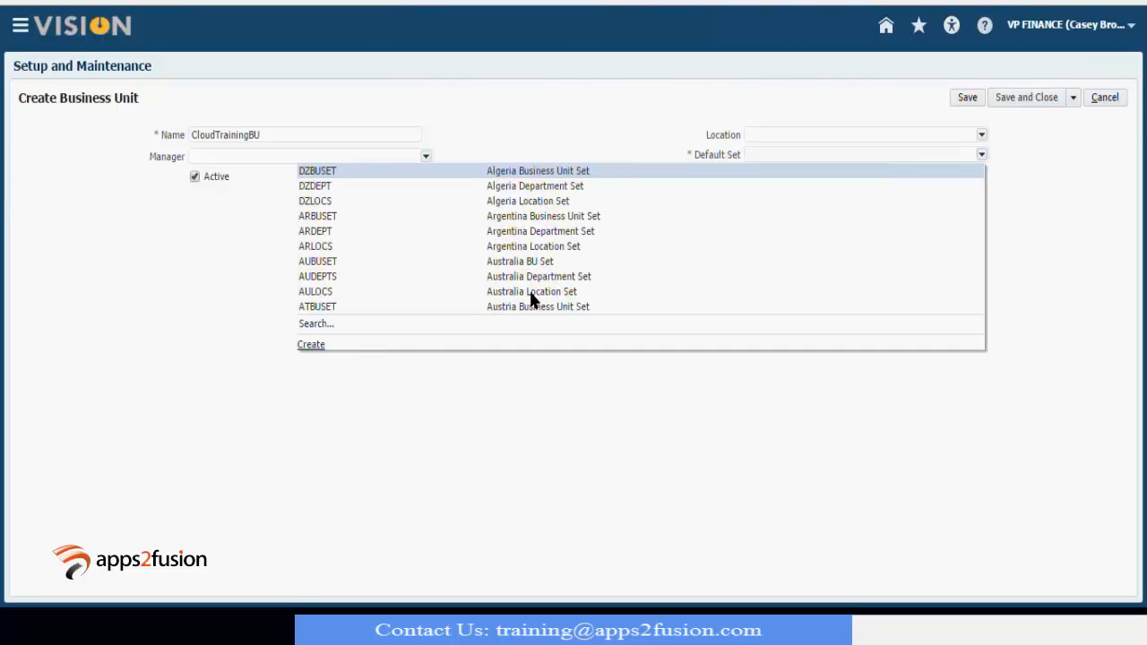
mouse_move(315, 322)
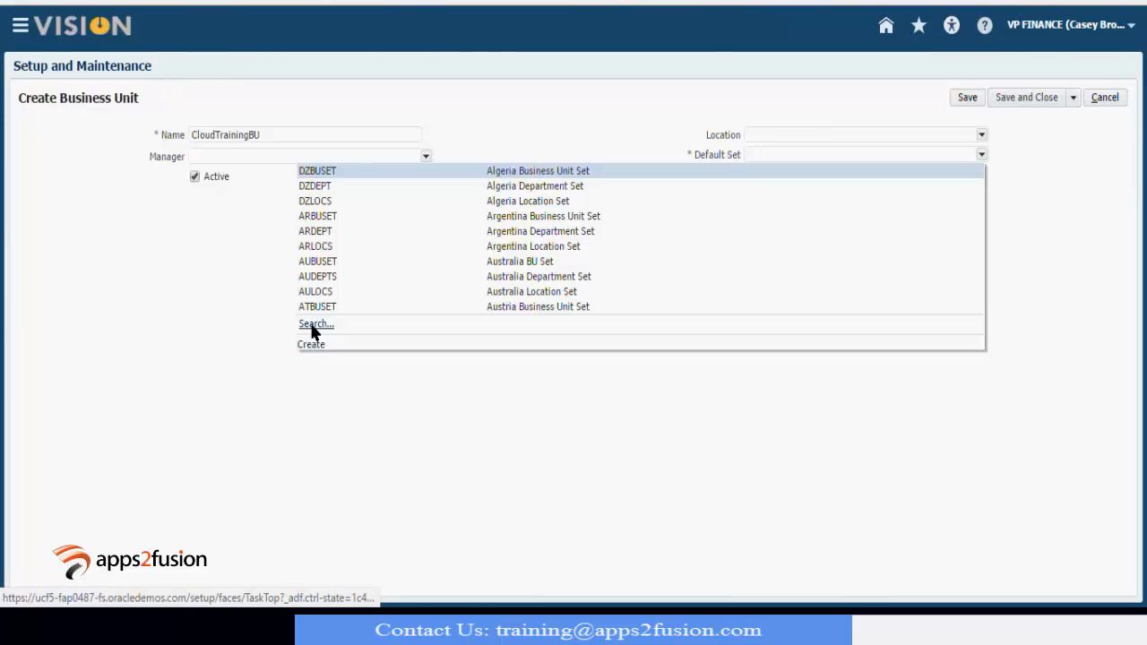
Search default sets by code Comm and confirm COMMON (Common Set) as the default set
left_click(315, 323)
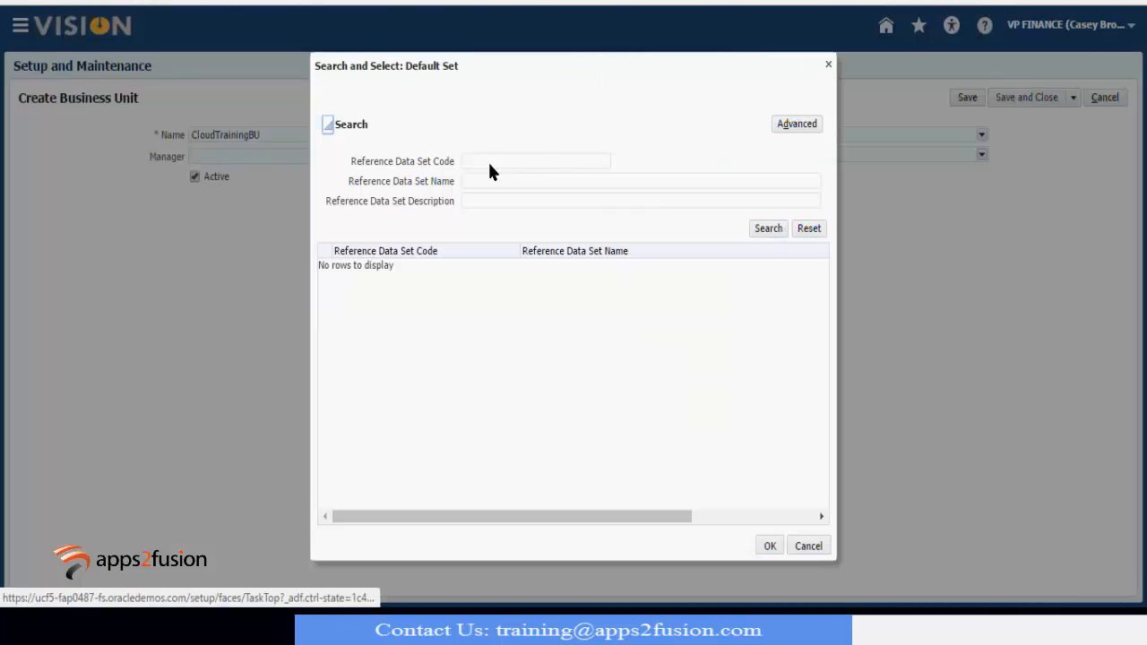
type("Comm")
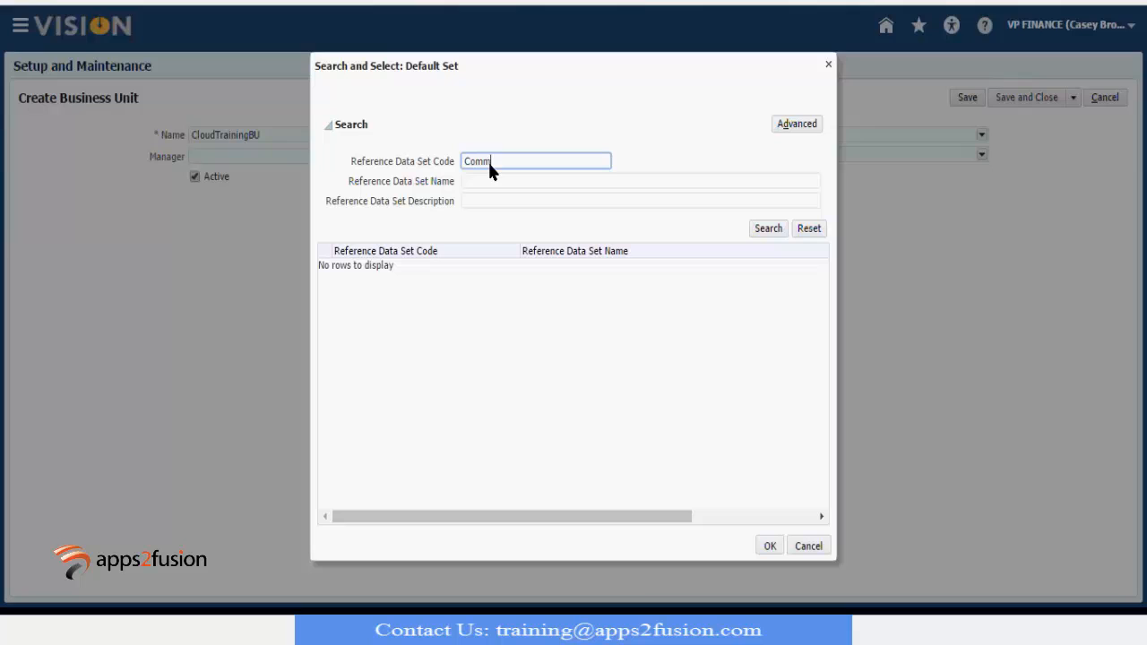
left_click(767, 227)
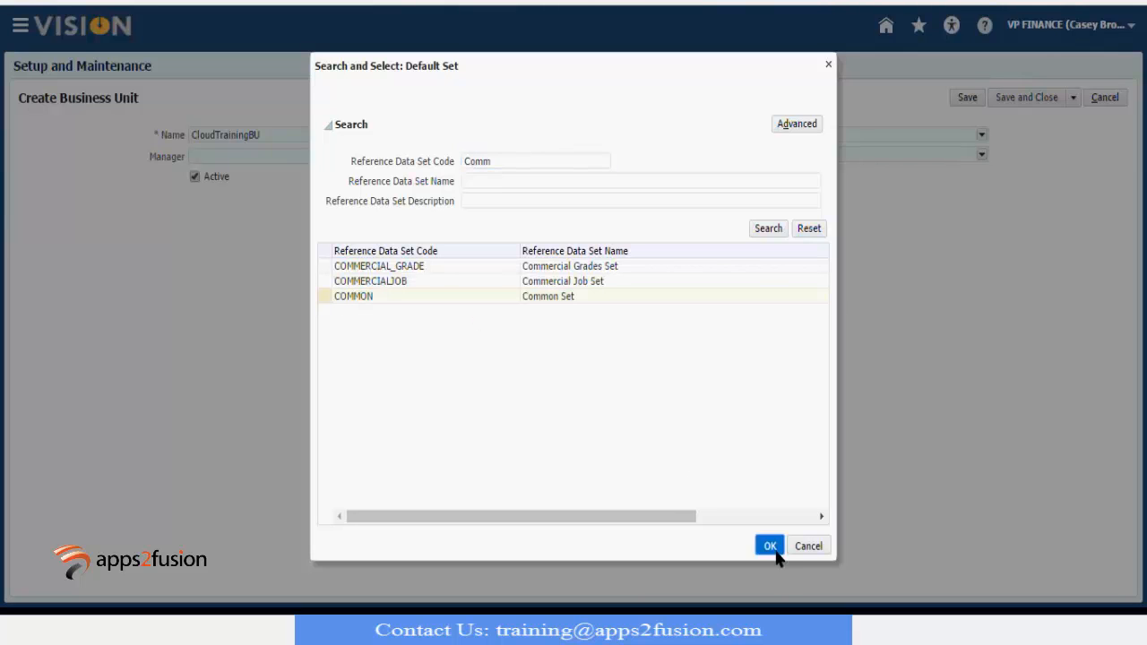
left_click(769, 544)
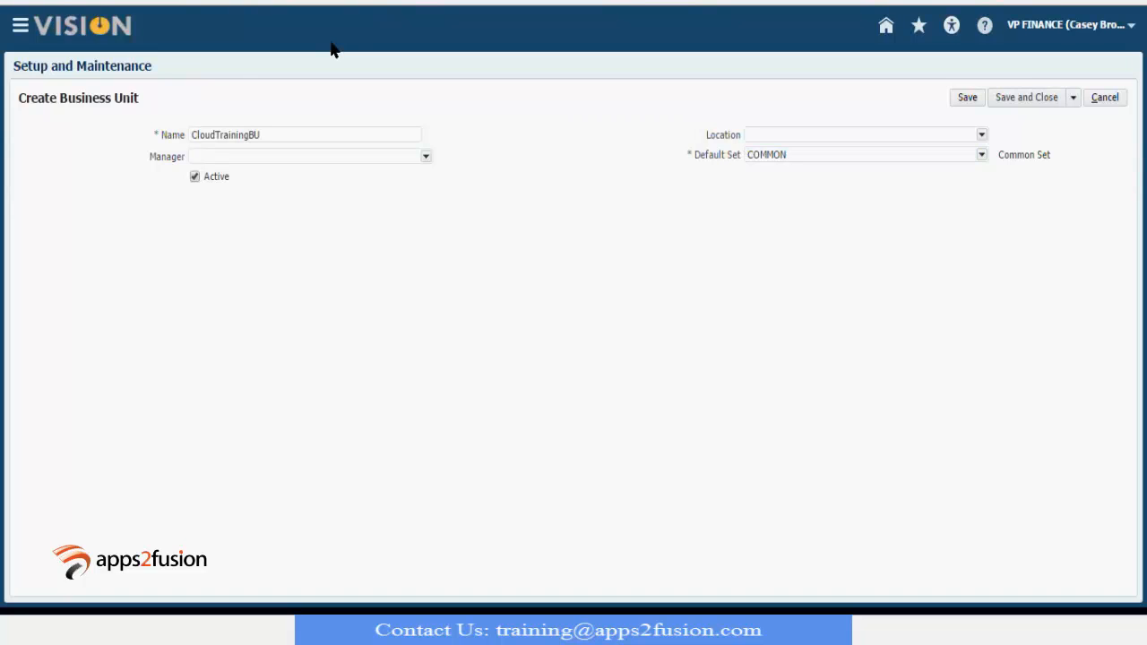
mouse_move(806, 201)
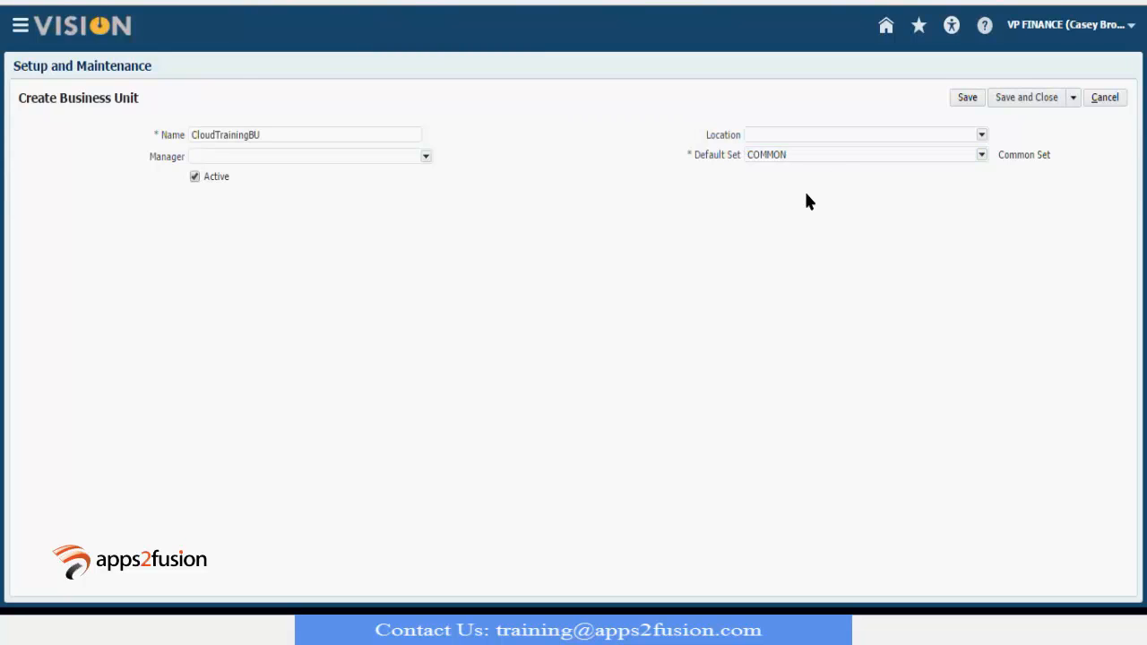
mouse_move(1074, 118)
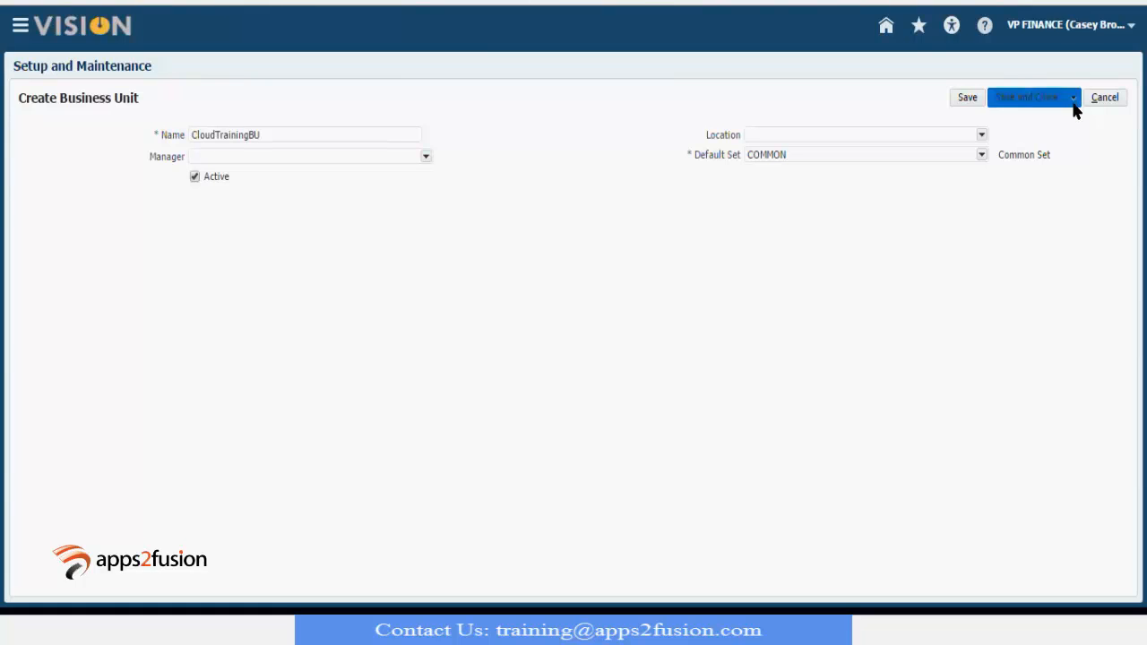
mouse_move(842, 308)
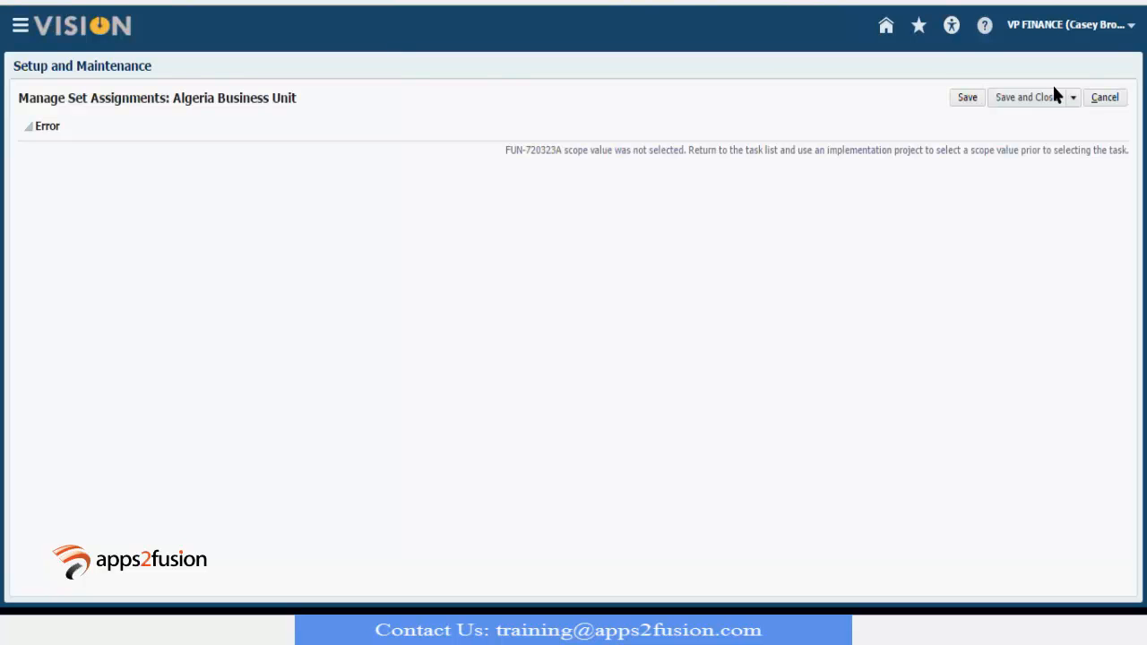
mouse_move(1104, 96)
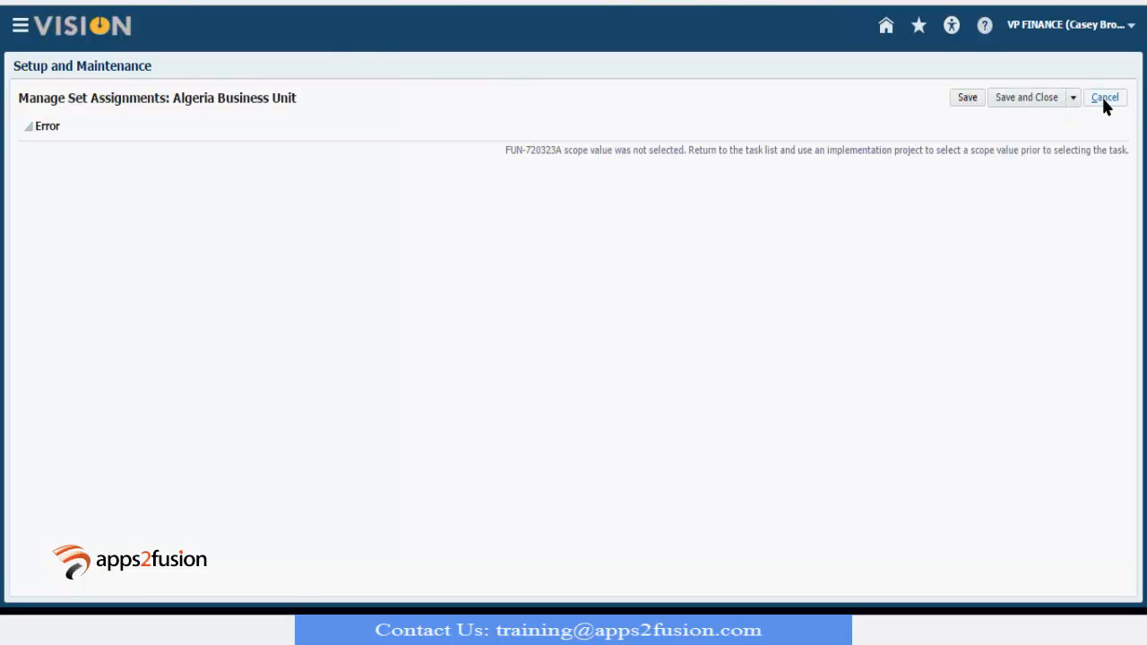
Leave the set assignments error page and open the HCM Implementation Project from the projects list
left_click(1103, 97)
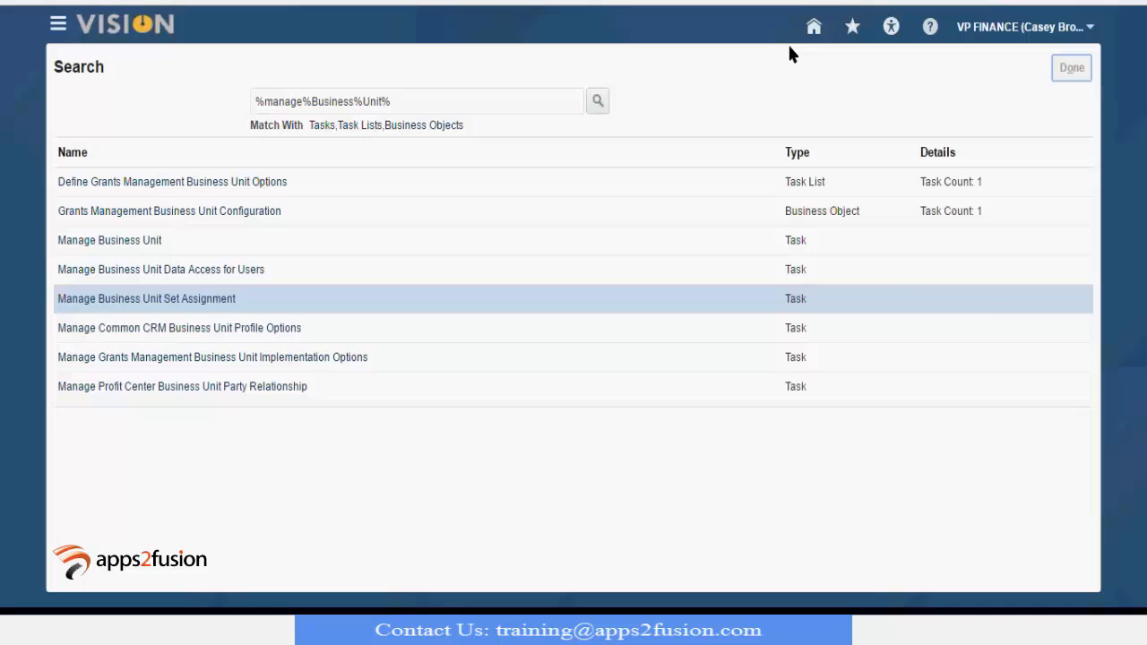
left_click(1071, 68)
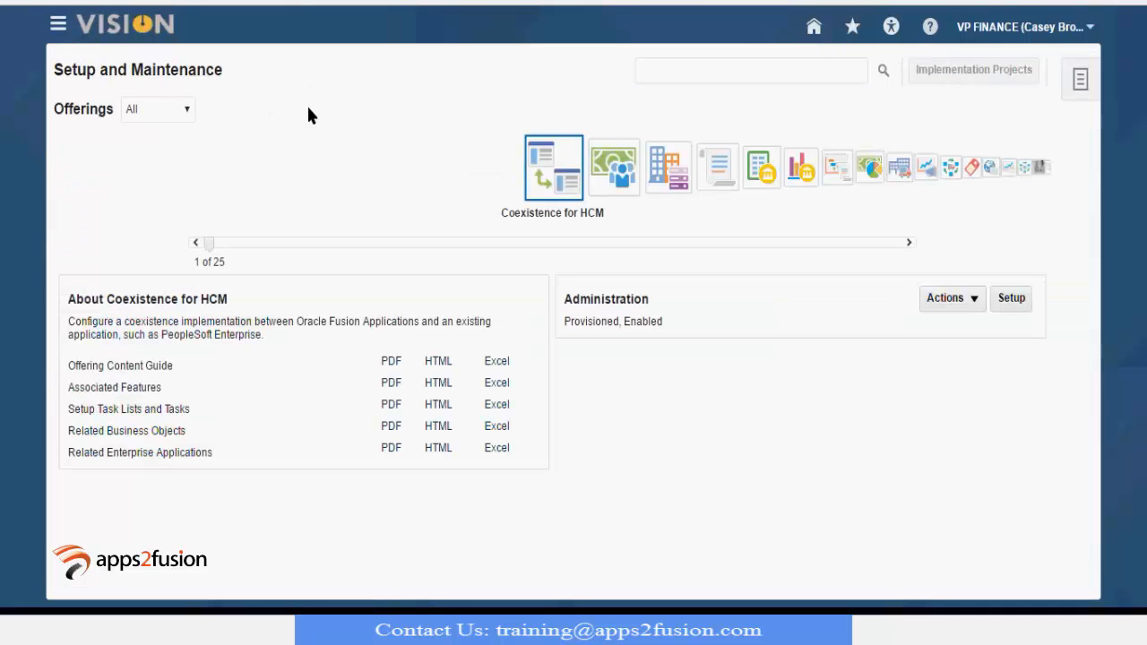
left_click(973, 70)
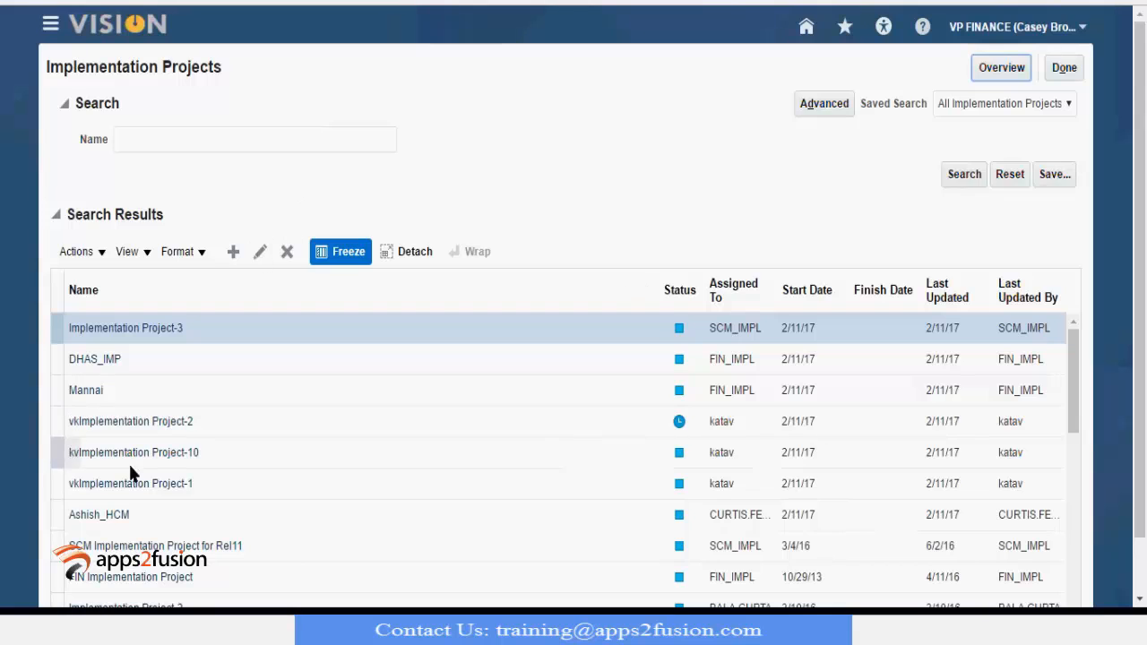
mouse_move(133, 577)
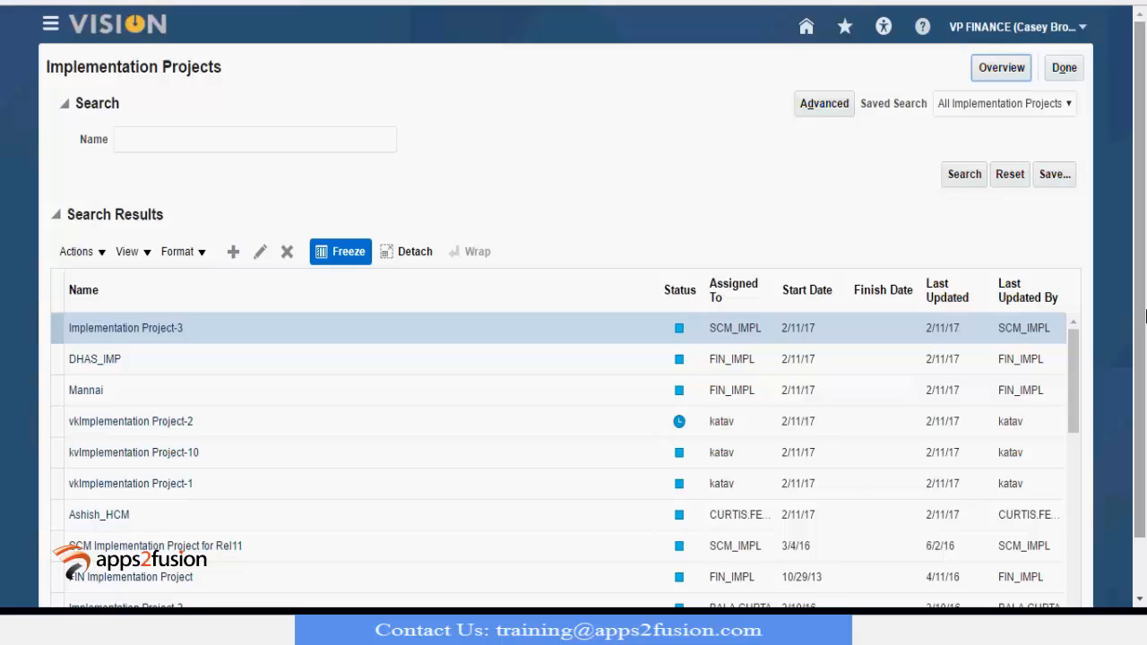
scroll("down", 3)
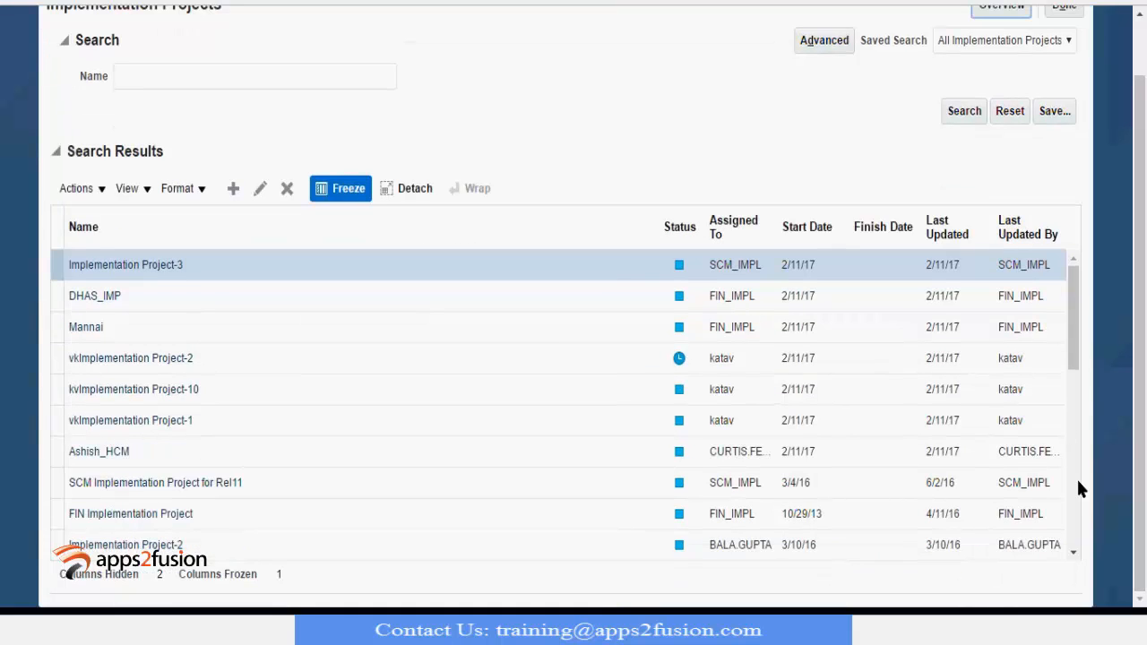
scroll("down", 3)
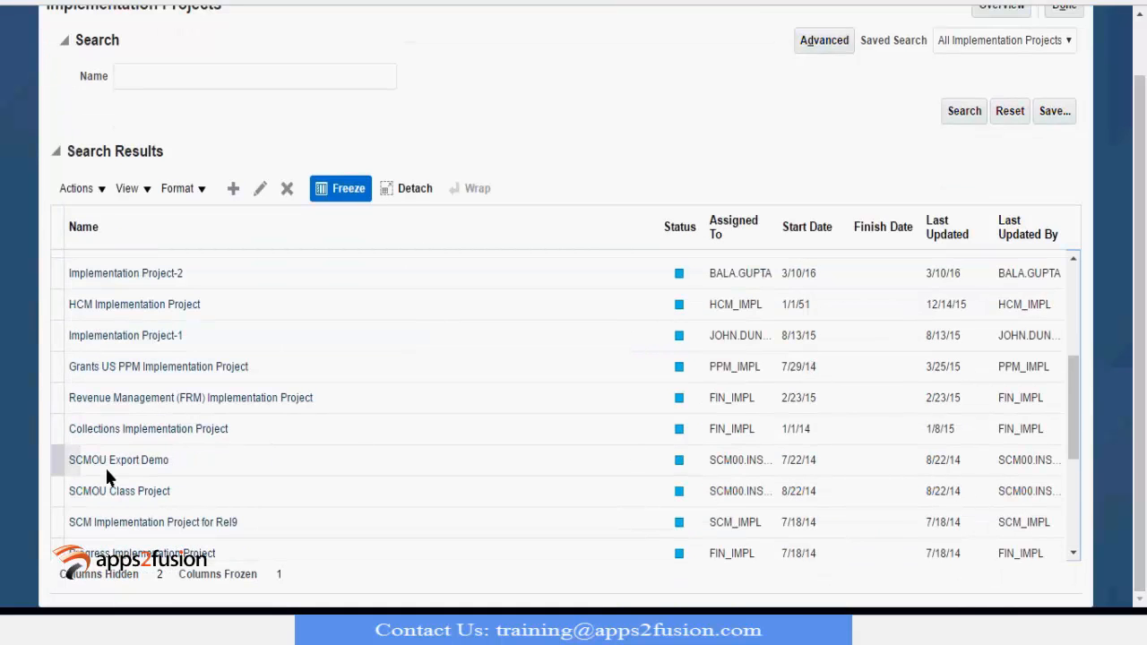
left_click(135, 305)
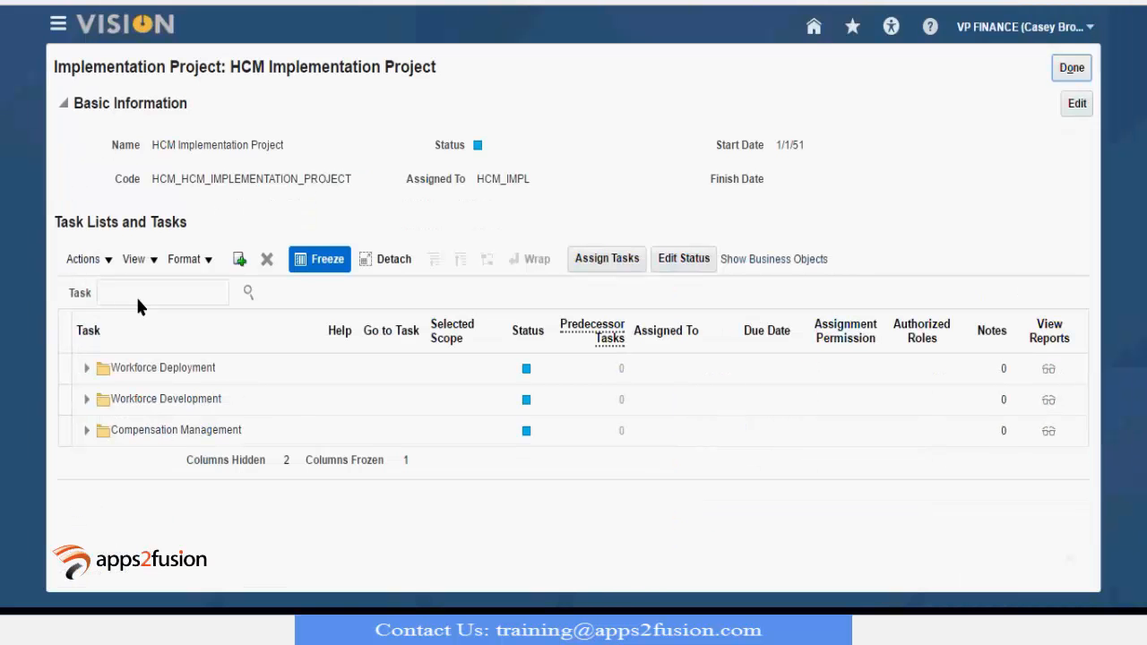
Expand Workforce Deployment and search project tasks for %manage%business%unit
left_click(163, 367)
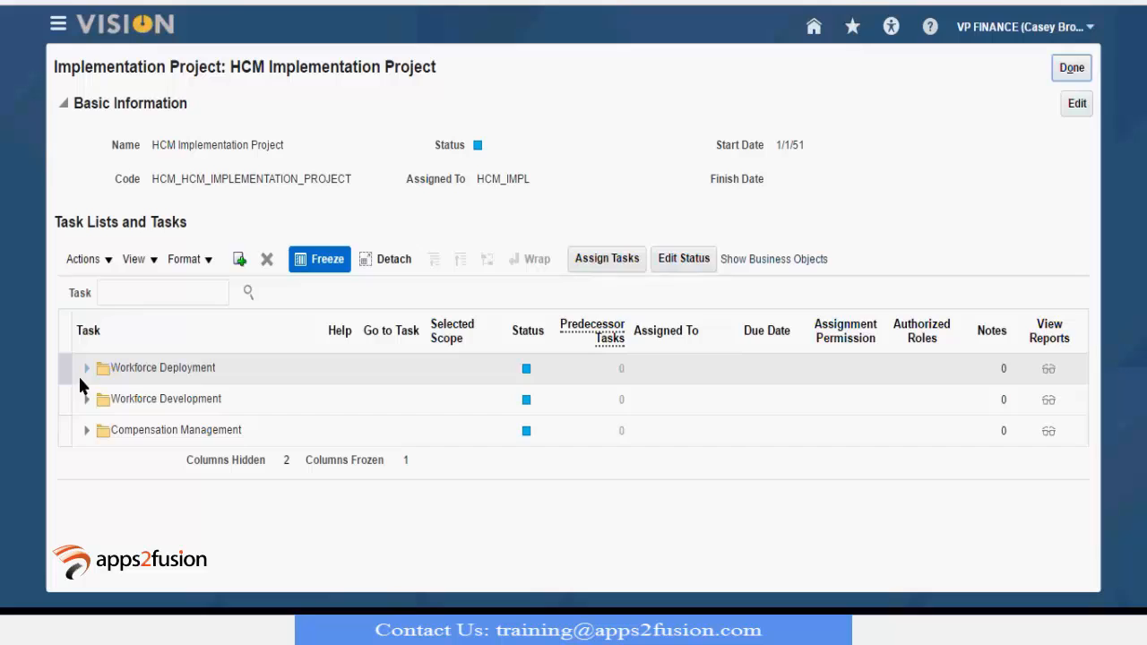
left_click(86, 367)
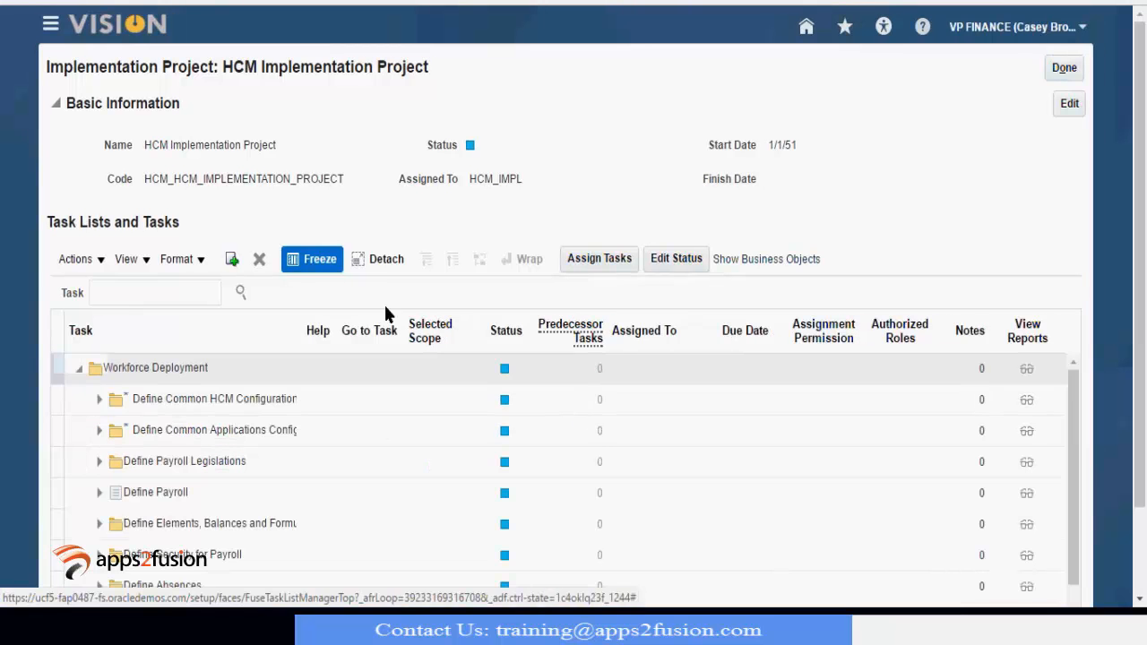
left_click(154, 292)
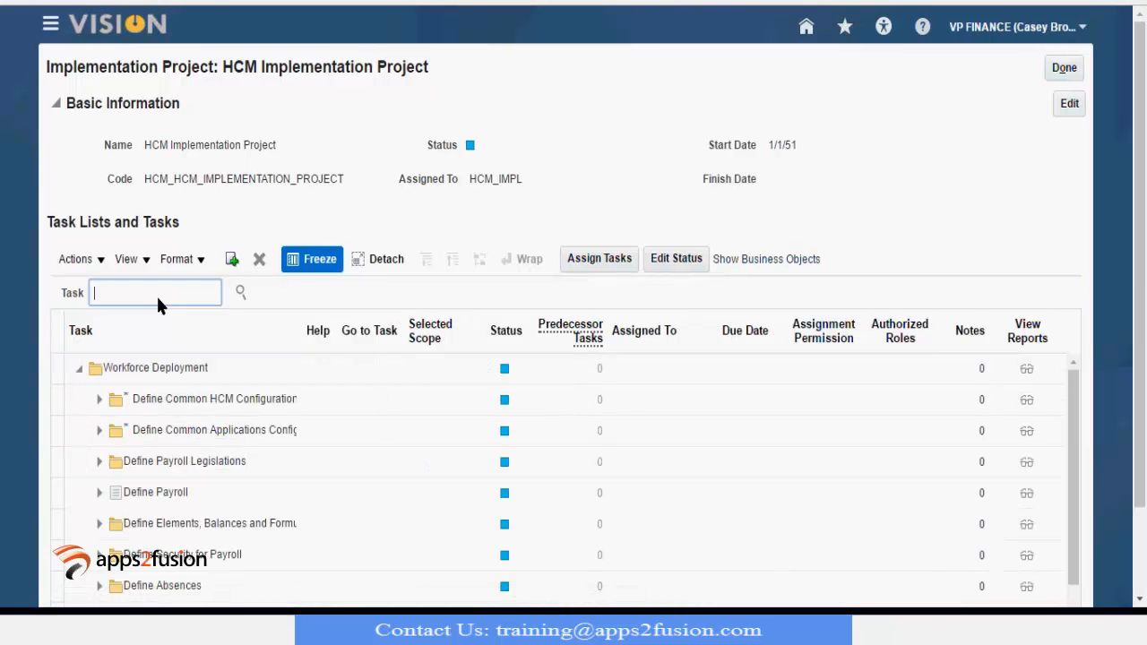
type("%manag")
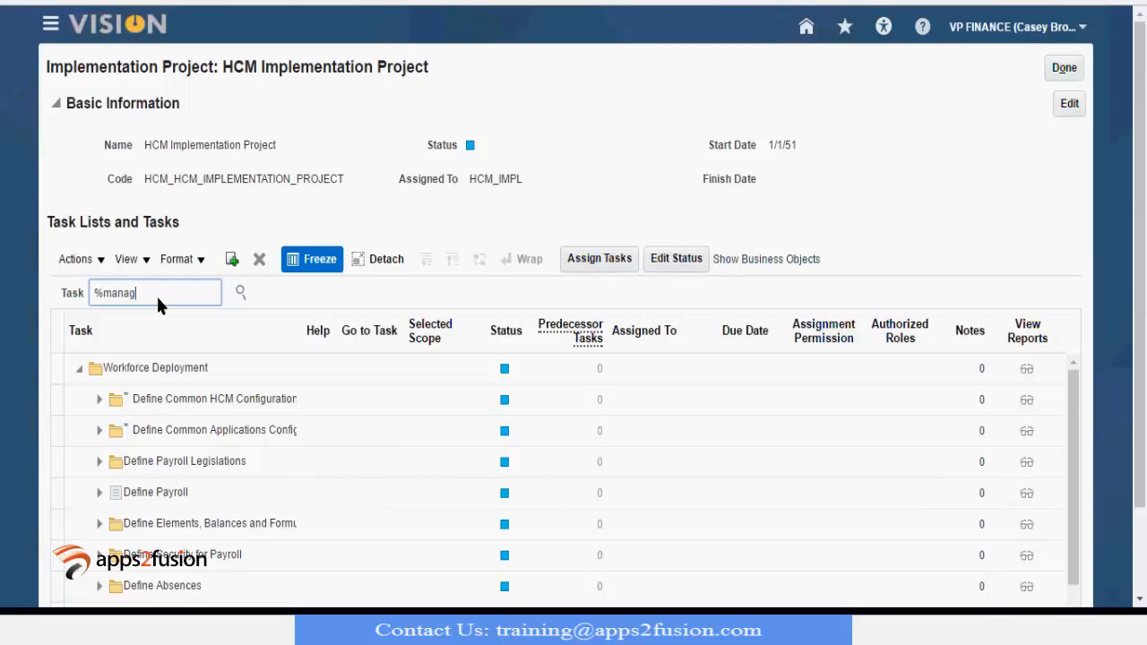
type("e%busines")
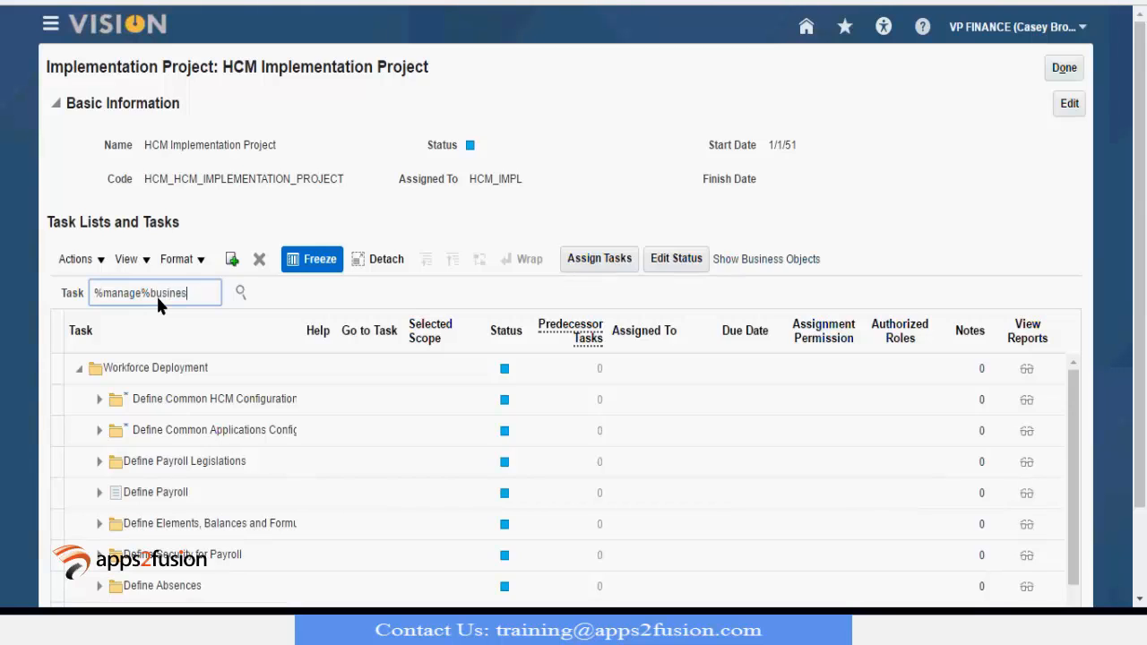
type("%unit")
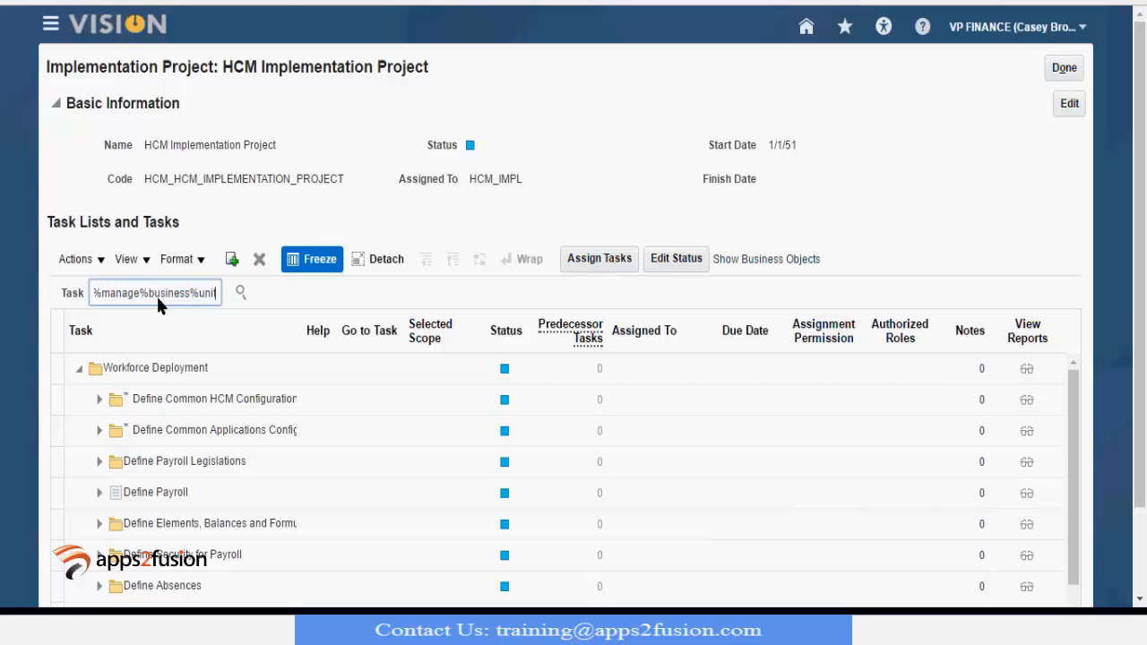
left_click(240, 292)
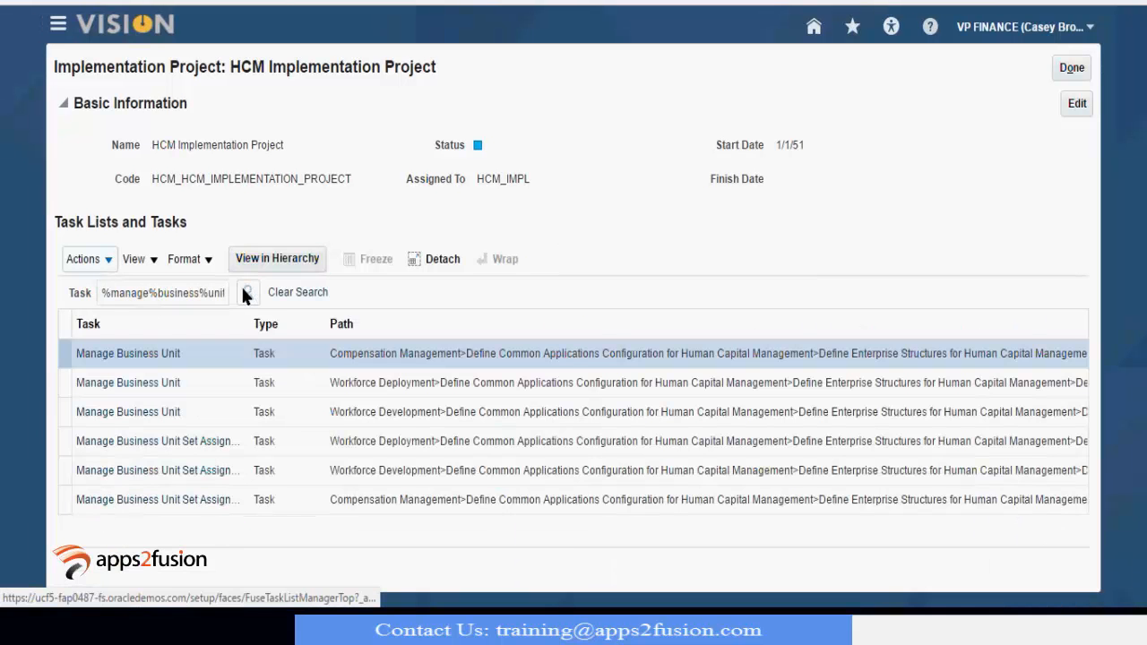
mouse_move(127, 410)
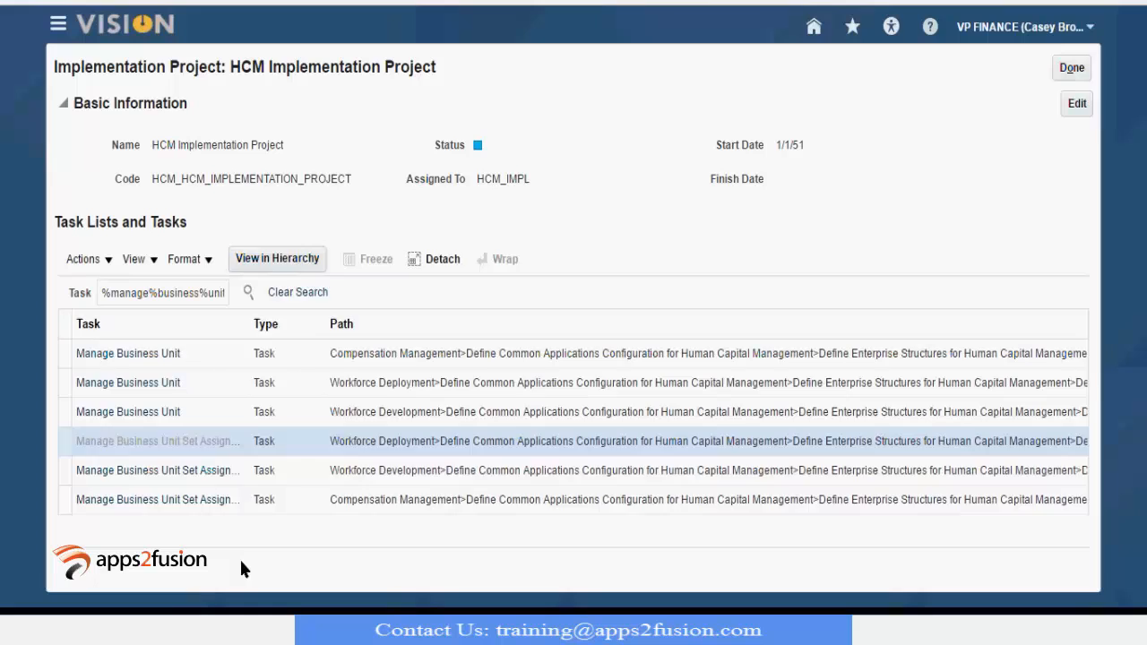
View Manage Business Unit Set Assignment in the hierarchy and reach its business unit scope prompt
left_click(276, 258)
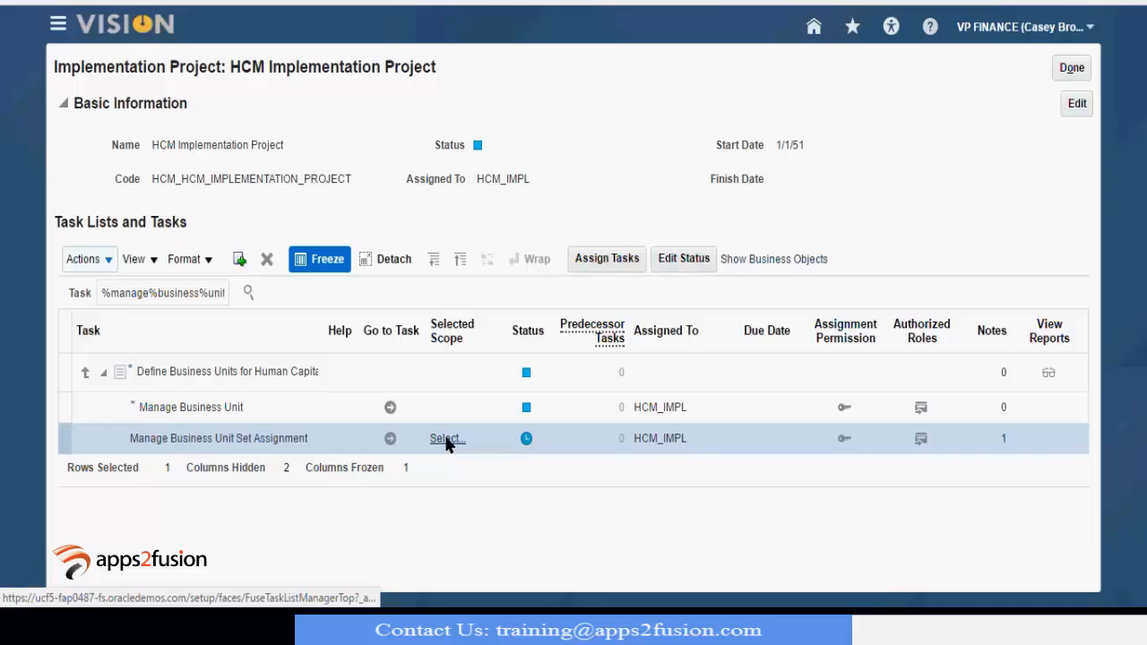
left_click(445, 437)
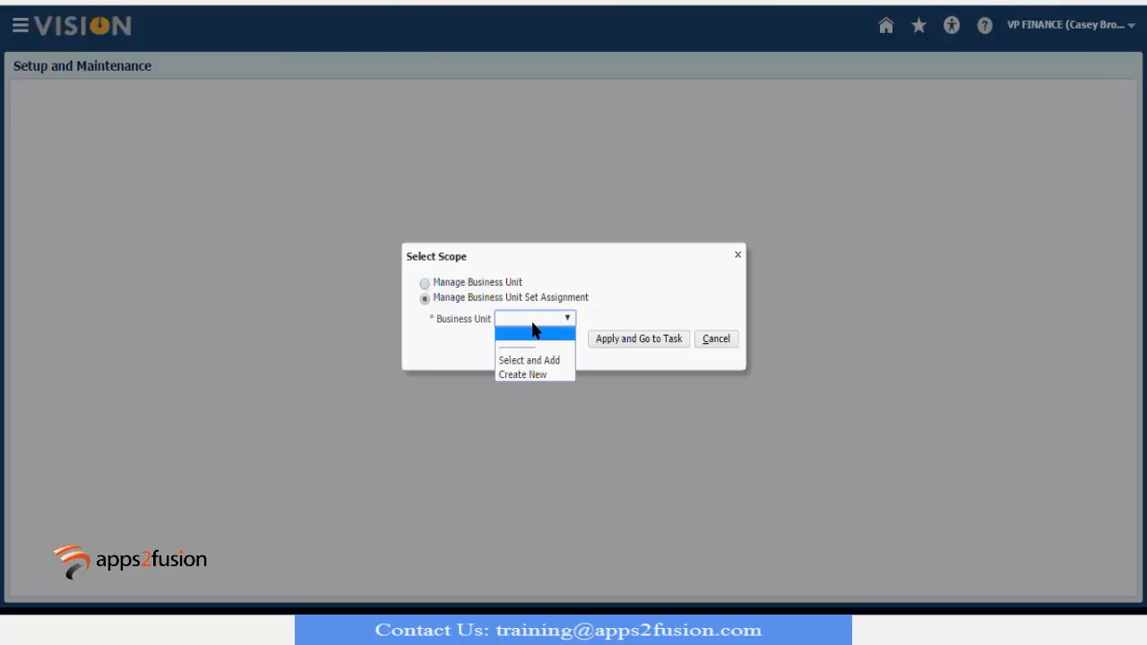
mouse_move(529, 360)
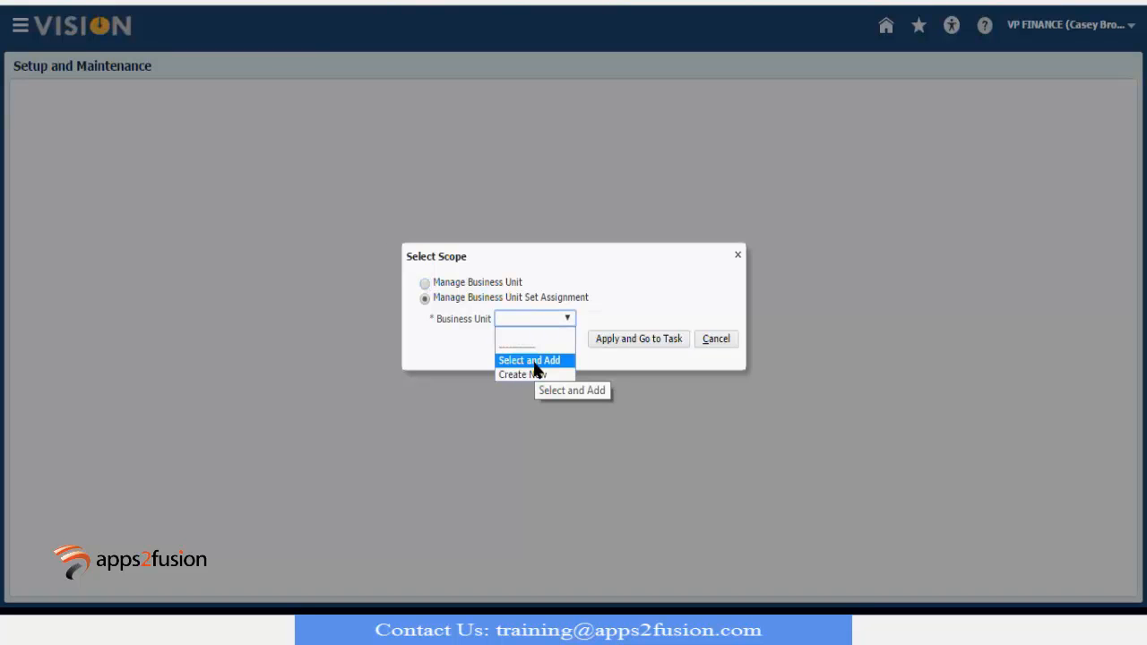
Select and add scope by searching business units named like Cloud to pick CloudTrainingBU
left_click(527, 358)
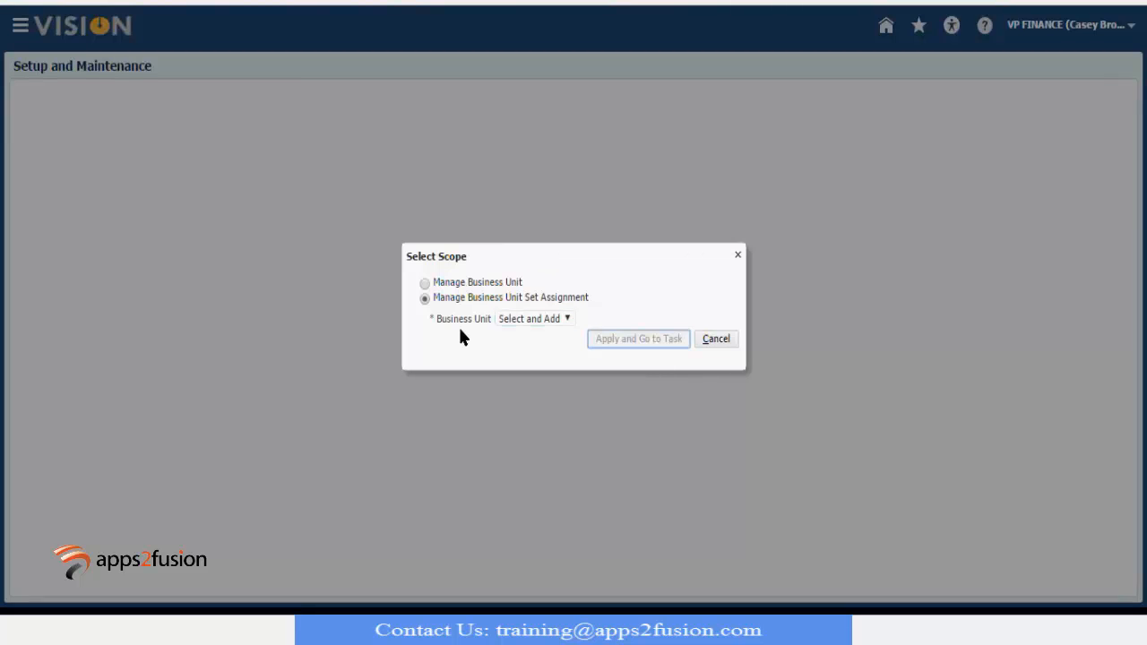
mouse_move(473, 170)
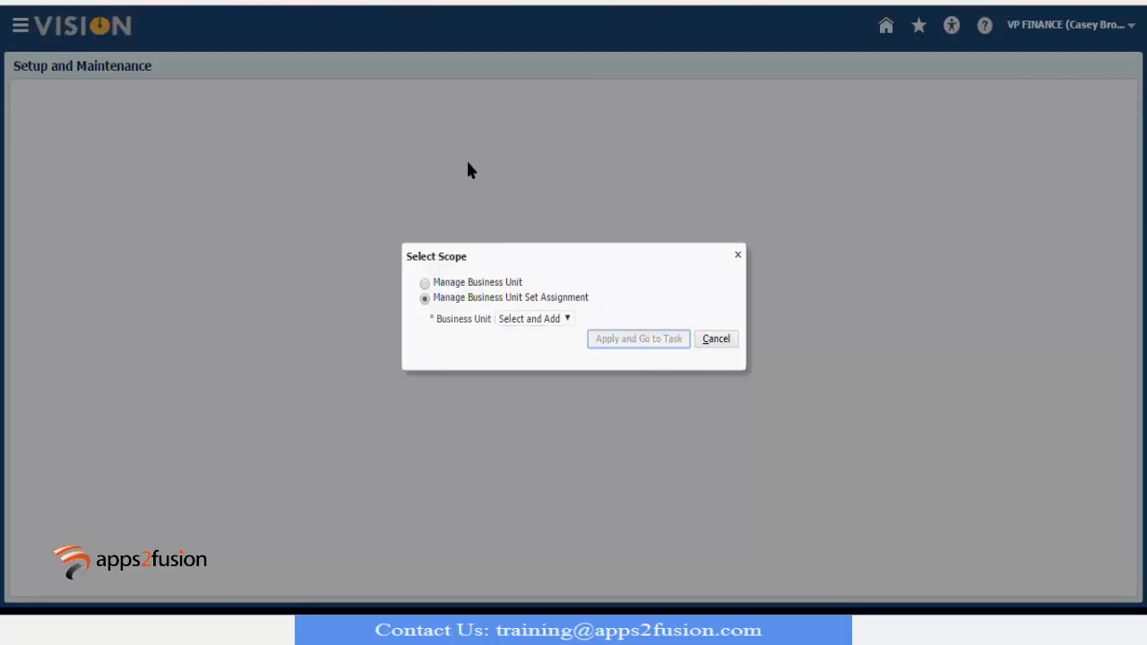
left_click(530, 319)
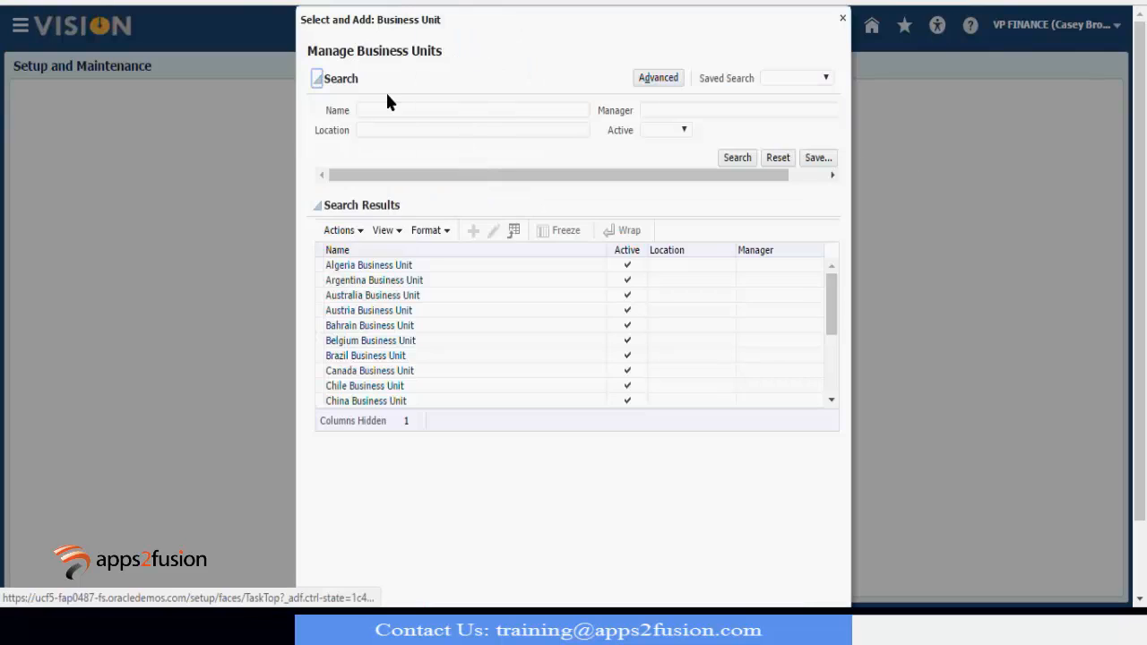
type("Chi")
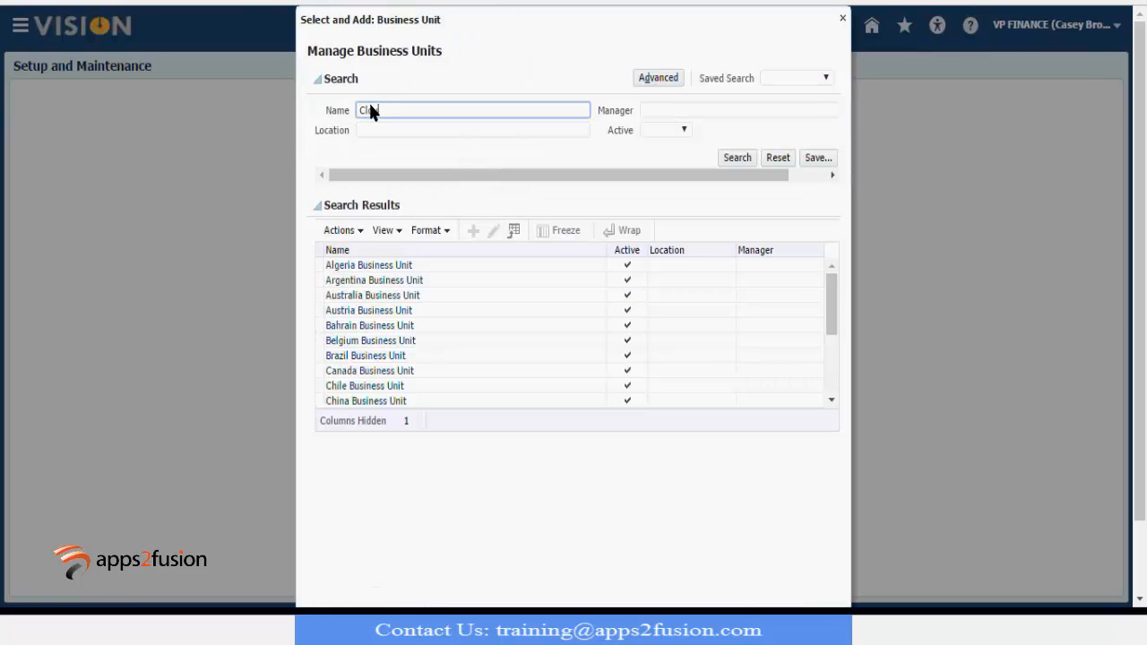
type("Cloud")
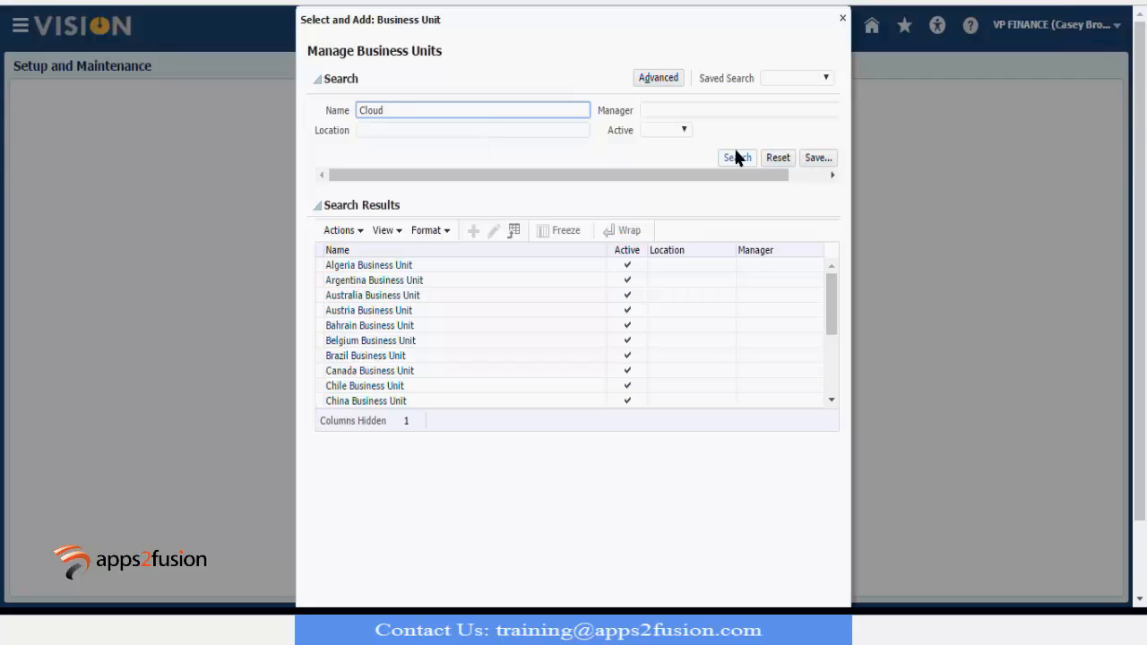
left_click(736, 157)
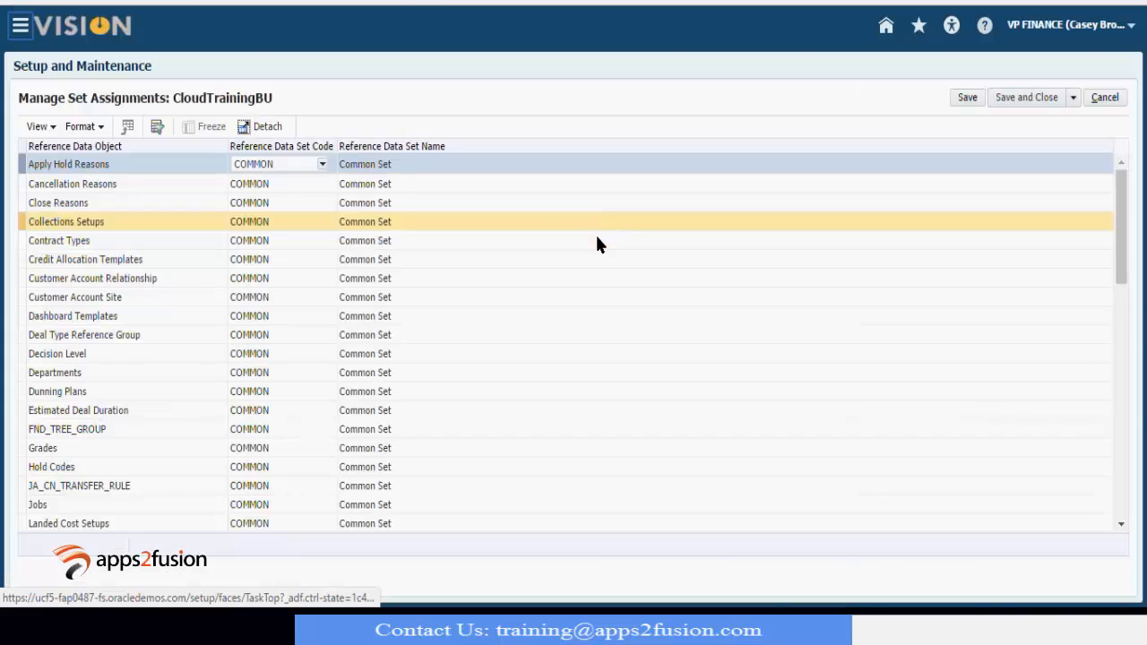
left_click(57, 240)
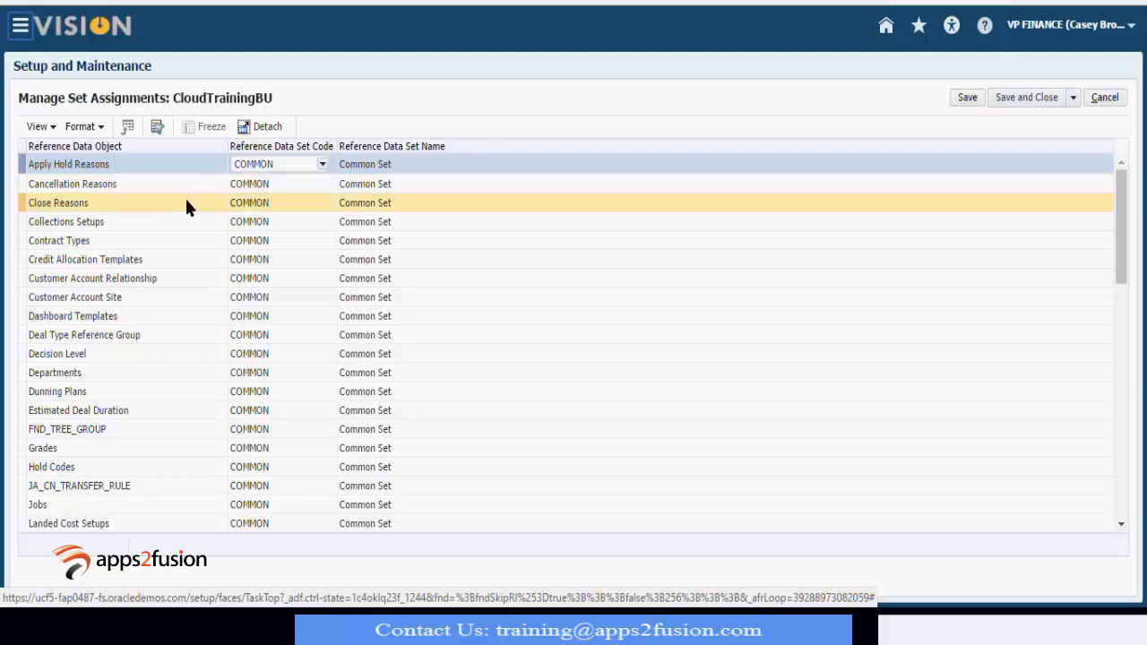
left_click(68, 428)
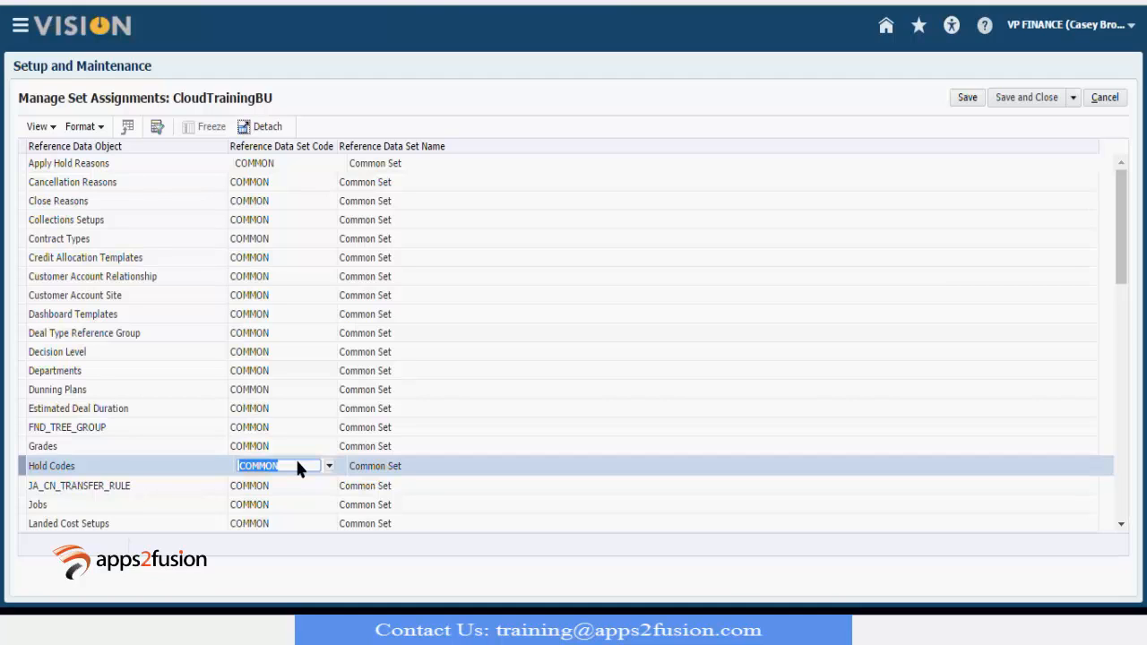
mouse_move(1127, 397)
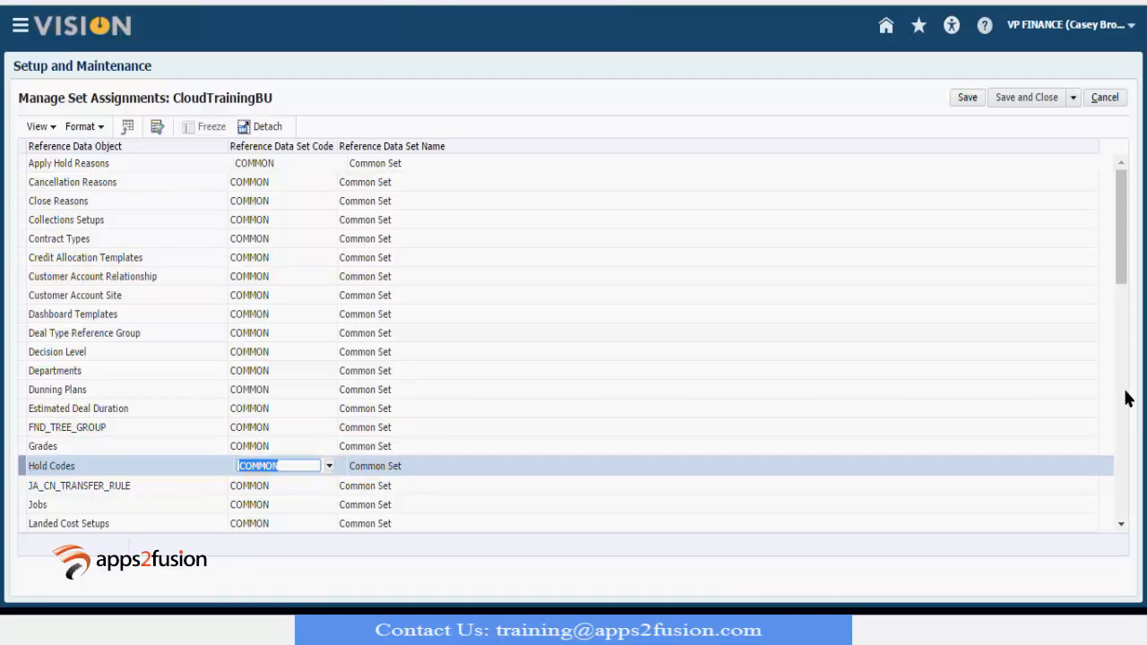
Assign the Australia BU Set (AUBUSET) to Jobs, save, and return to the Implementation Projects list
left_click(283, 505)
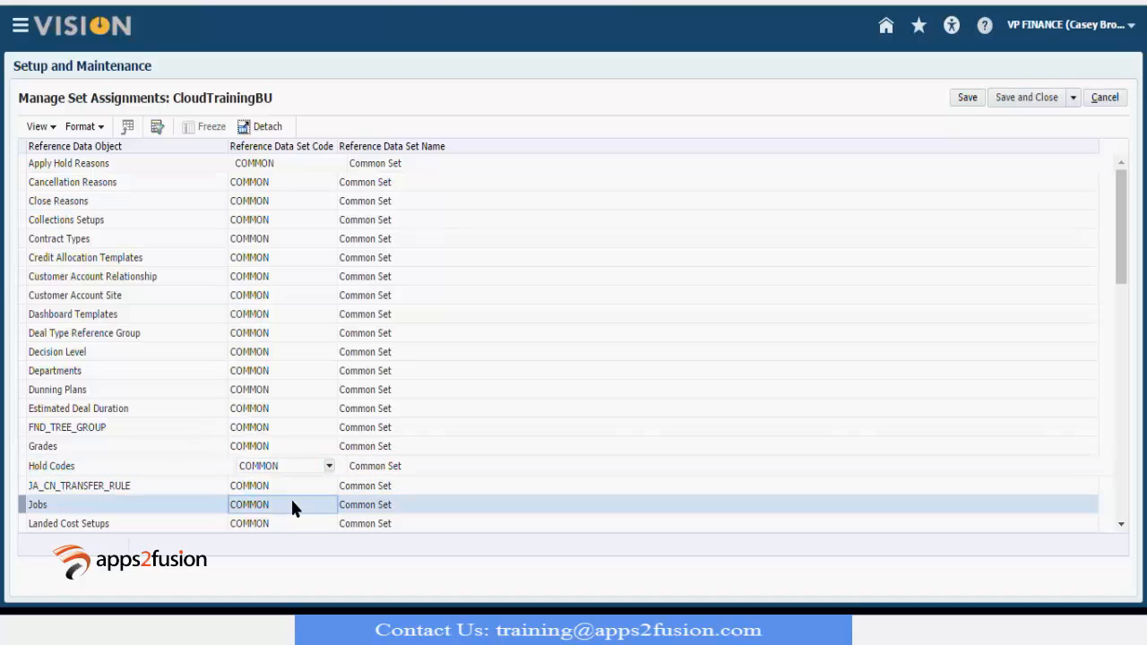
left_click(278, 506)
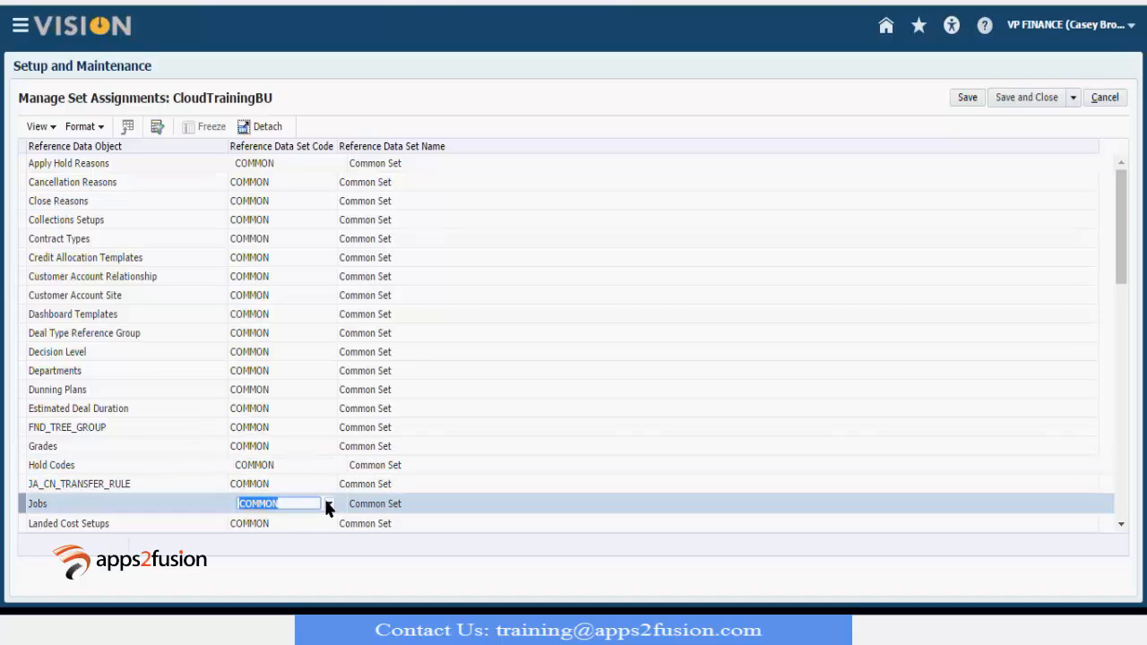
left_click(329, 503)
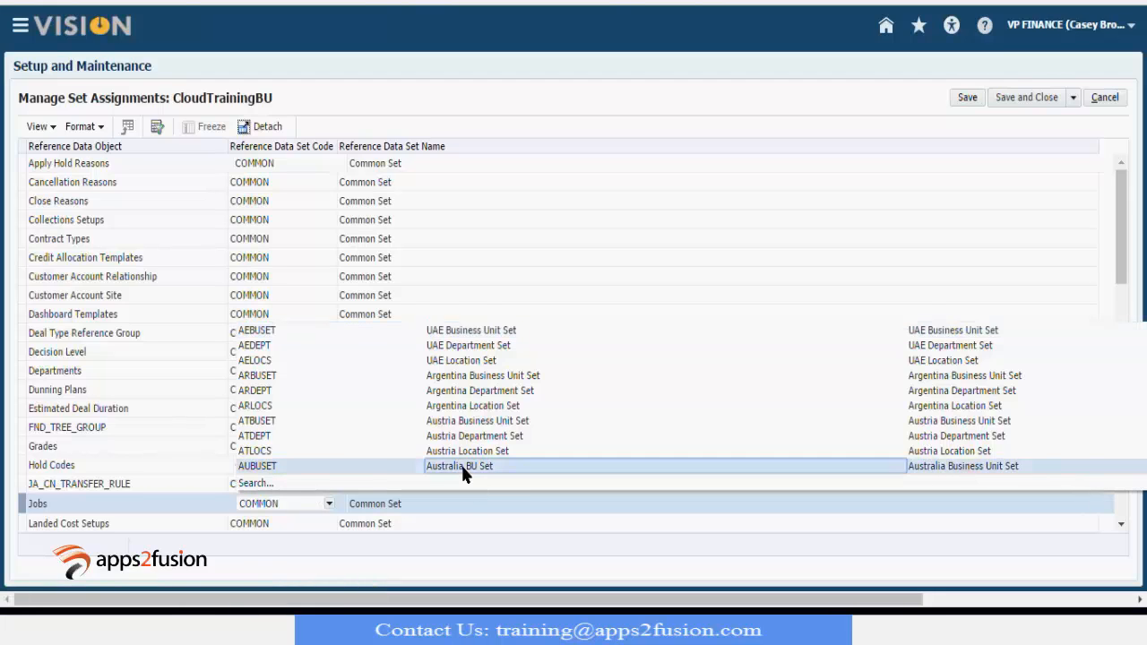
left_click(458, 466)
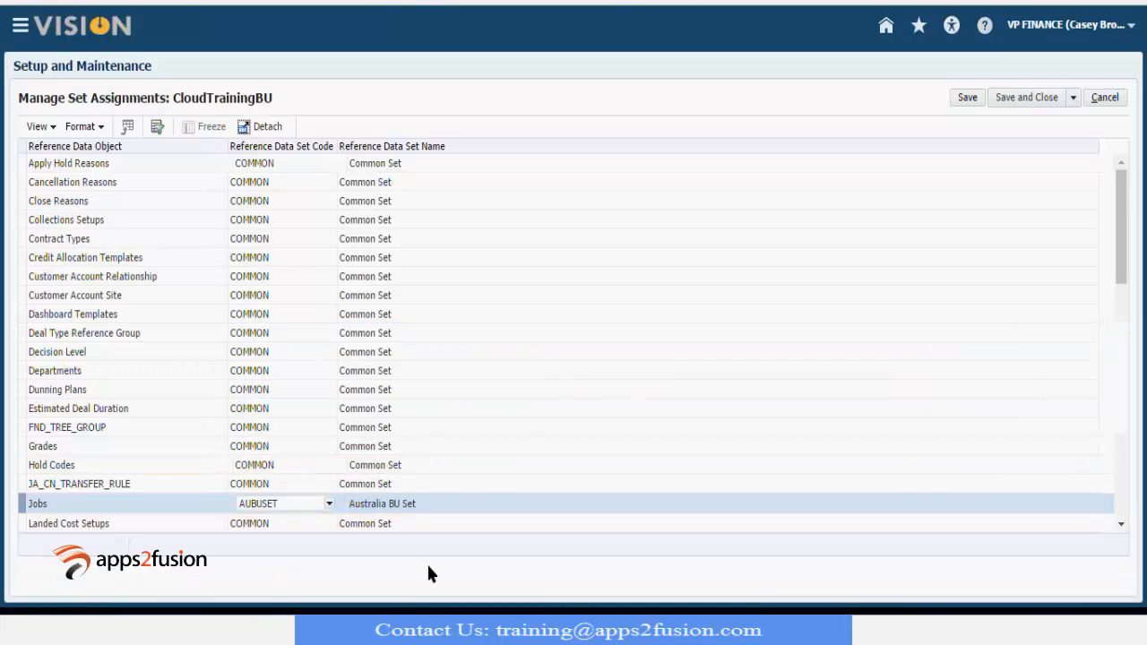
mouse_move(40, 542)
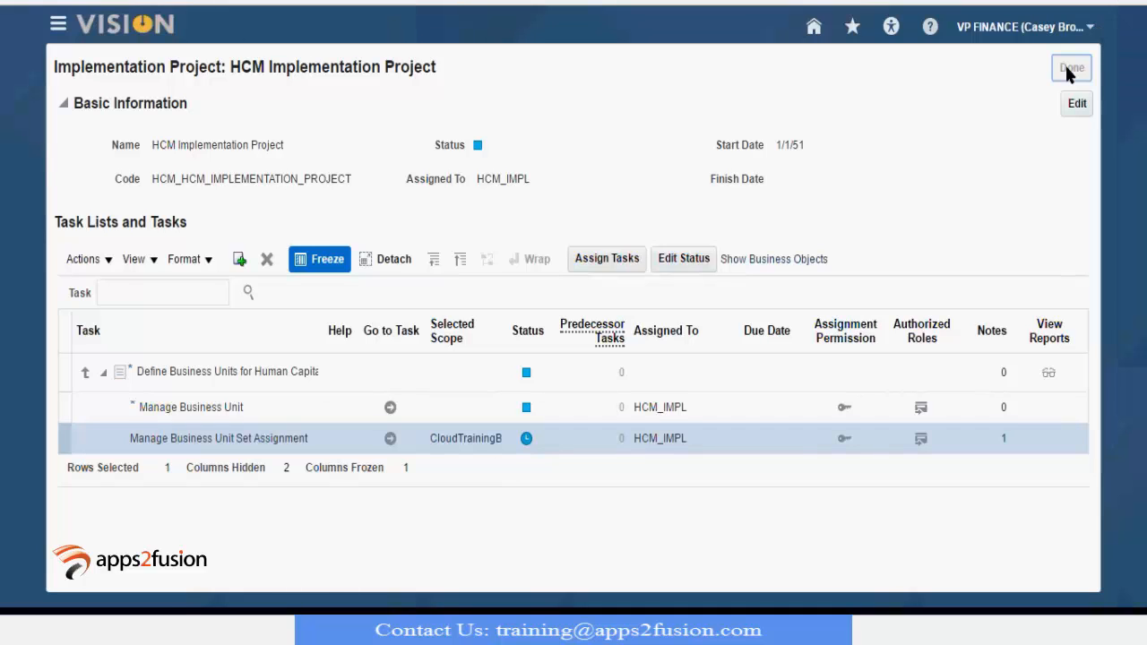
left_click(1071, 68)
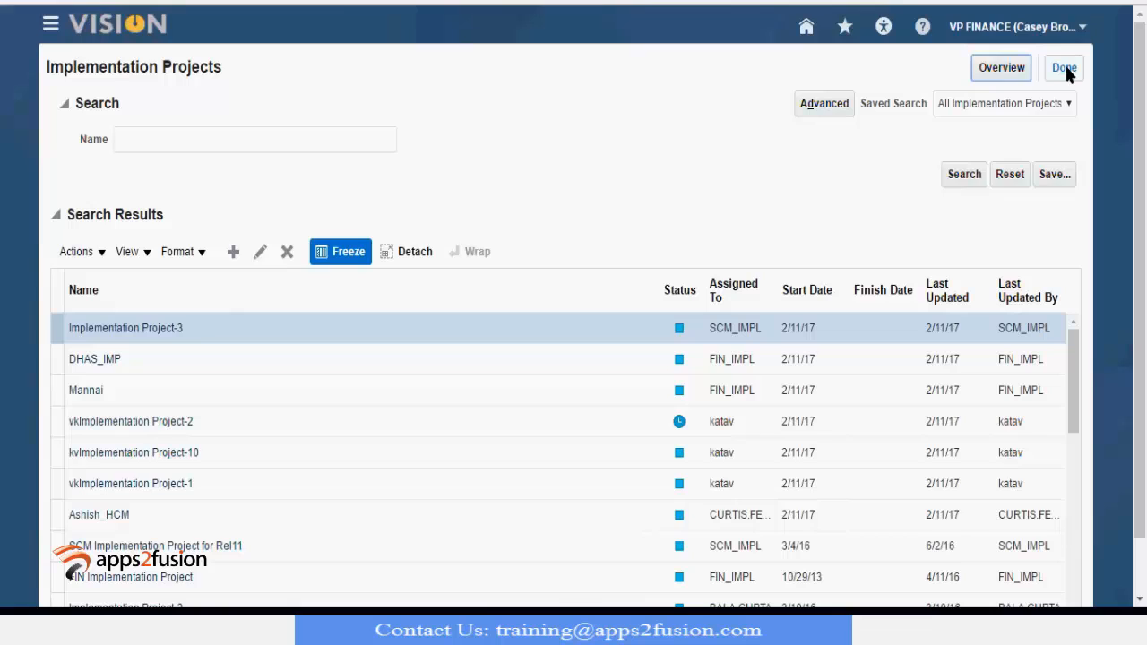